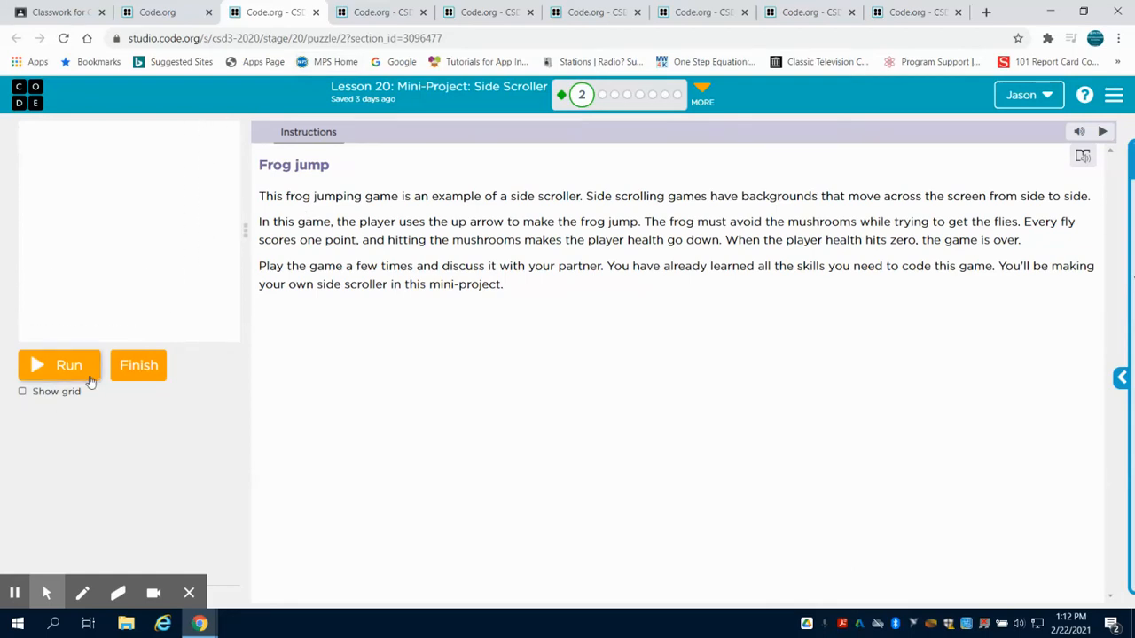
Step: Play the sample frog jump game, make the frog jump, then stop it
{"action": "left_click", "coordinate": [59, 365]}
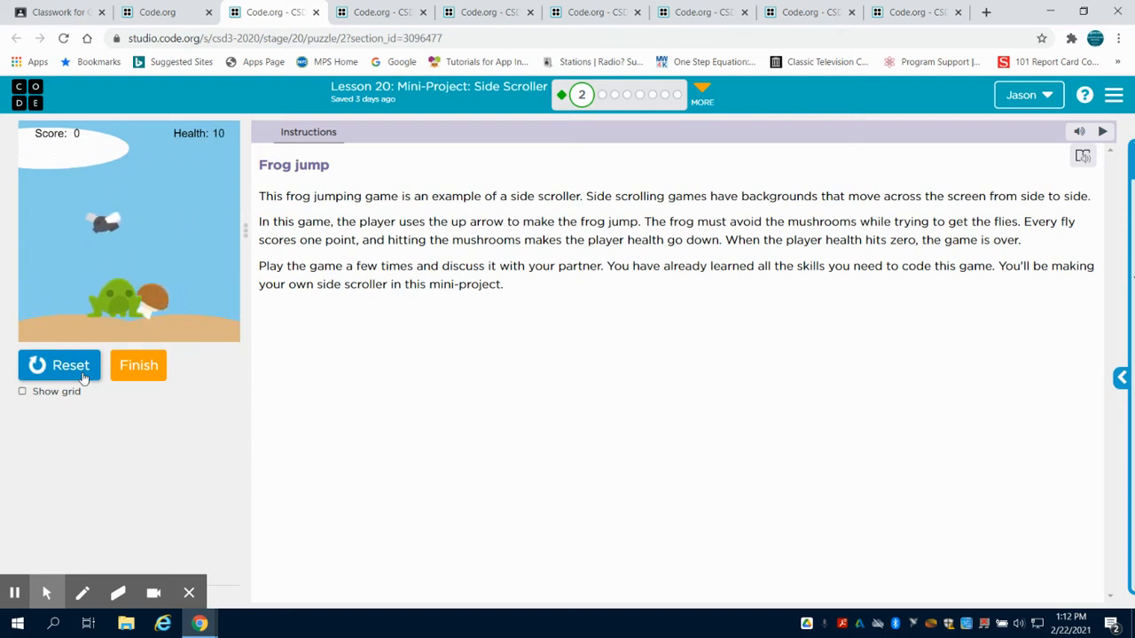
{"action": "left_click", "coordinate": [60, 365]}
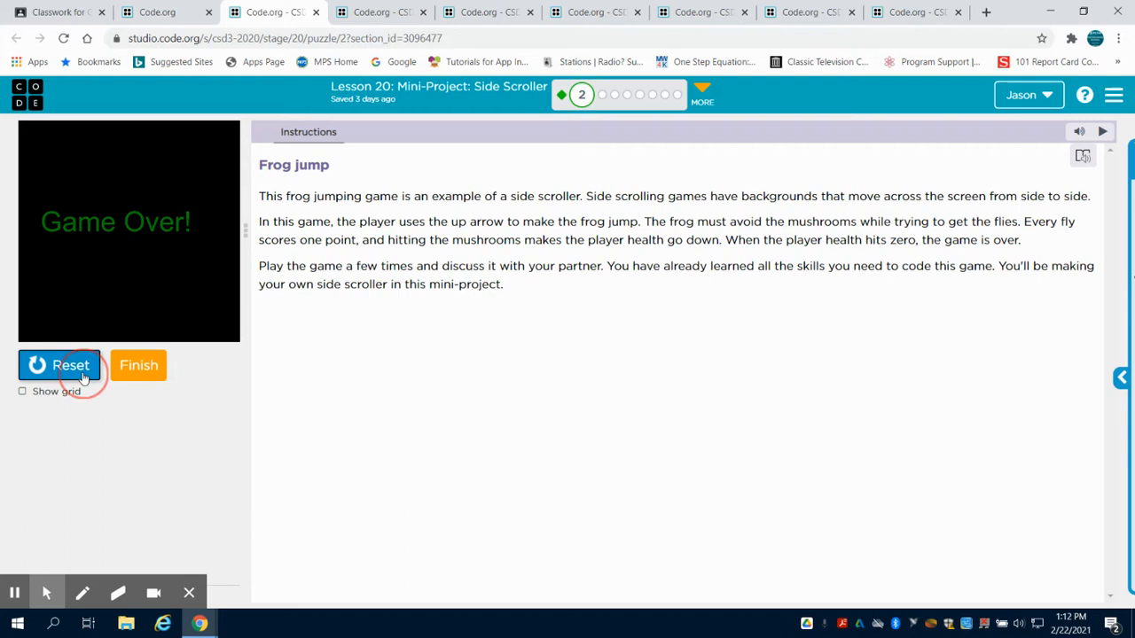
{"action": "left_click", "coordinate": [59, 365]}
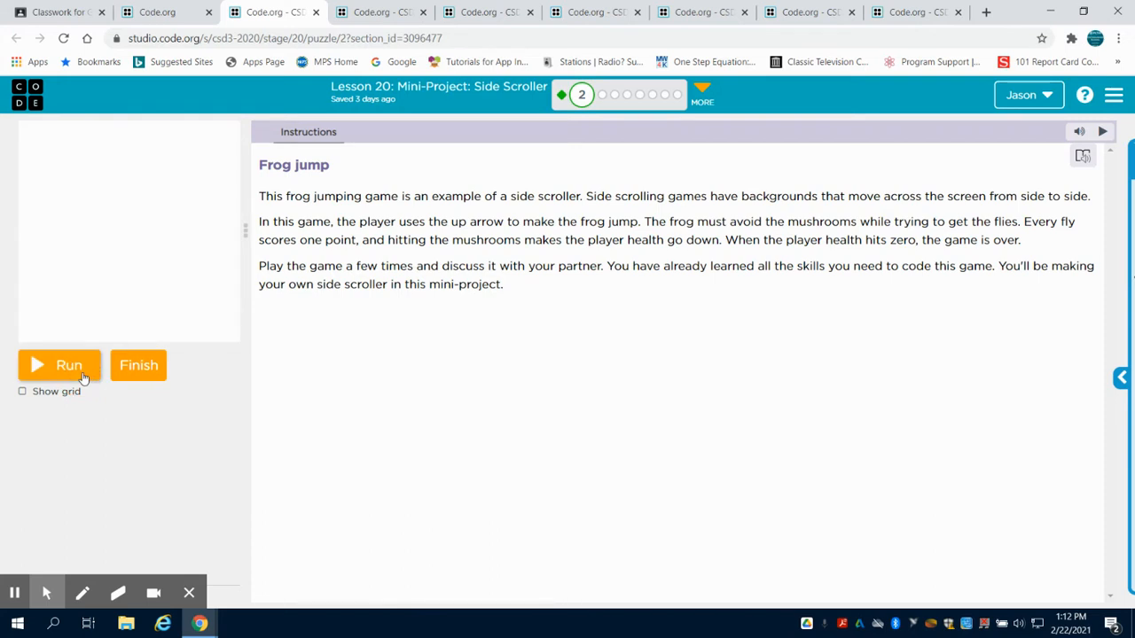
{"action": "left_click", "coordinate": [61, 365]}
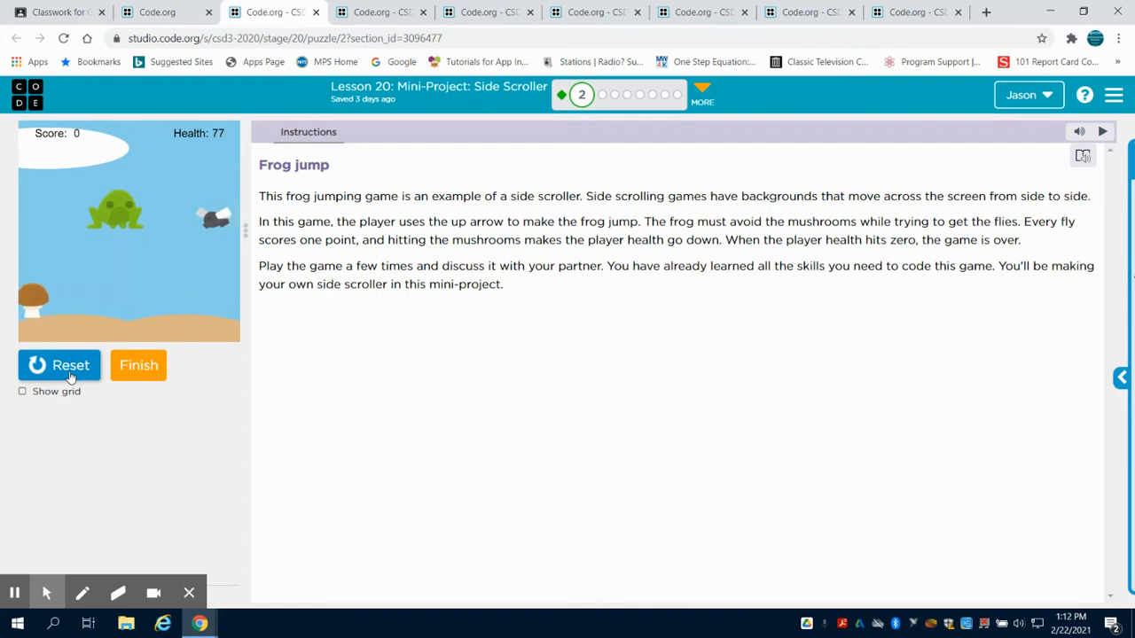
{"action": "key", "text": "up"}
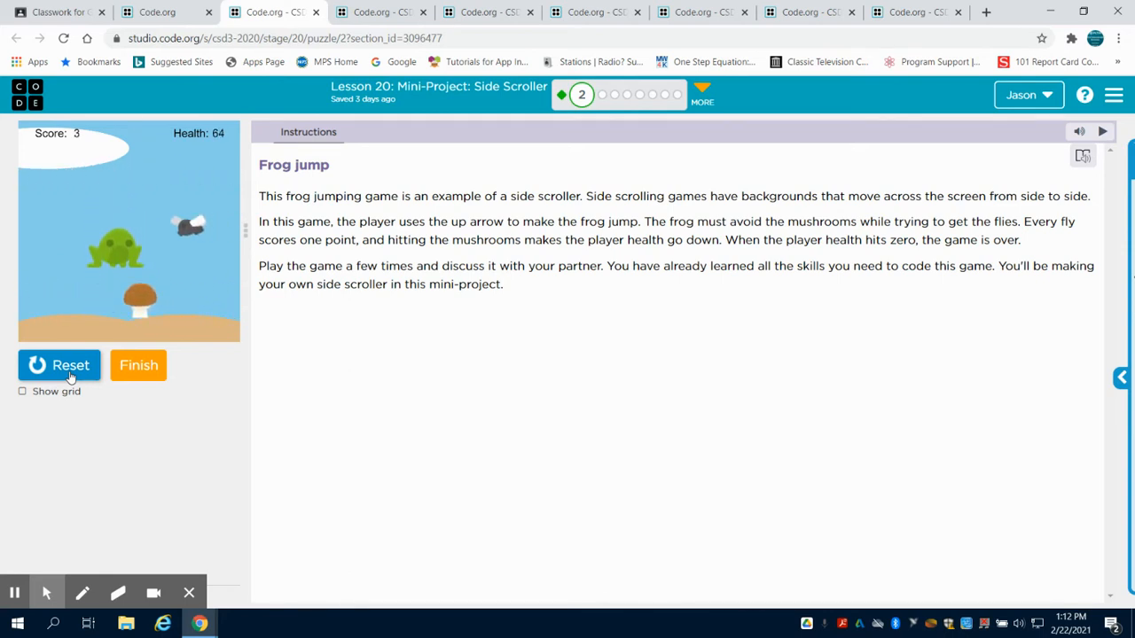
{"action": "left_click", "coordinate": [60, 365]}
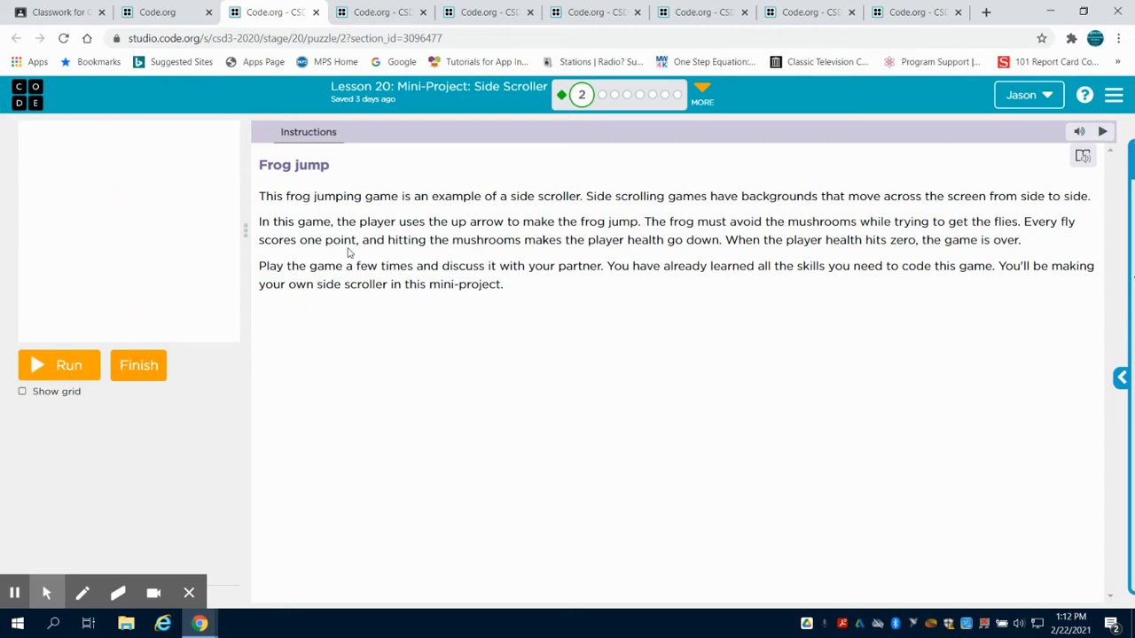
{"action": "mouse_move", "coordinate": [581, 95]}
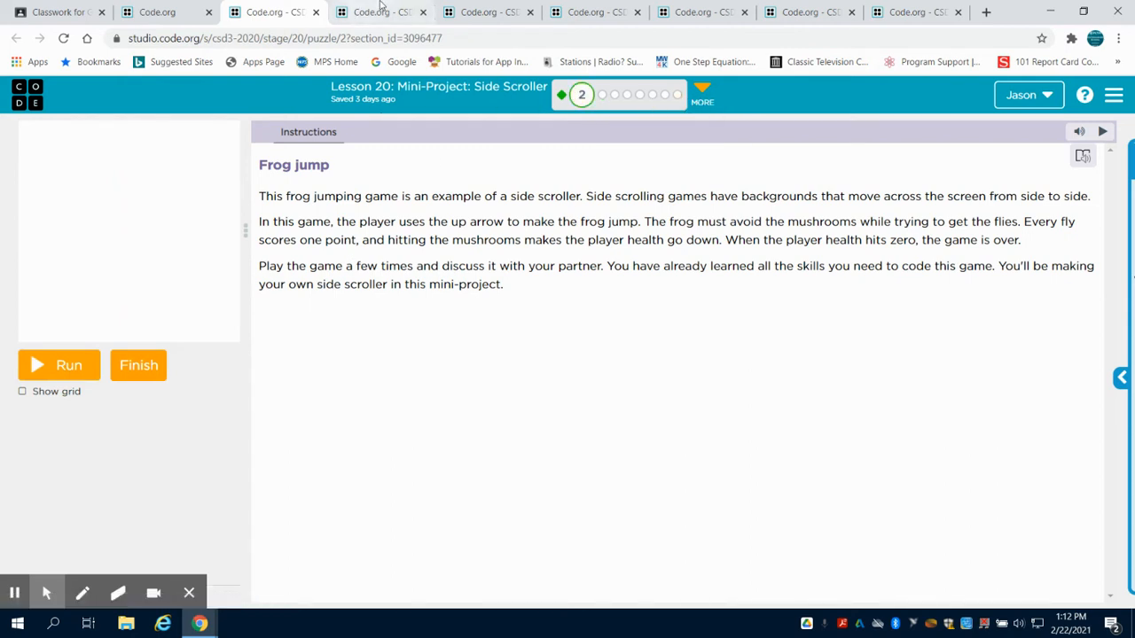
{"action": "mouse_move", "coordinate": [381, 11]}
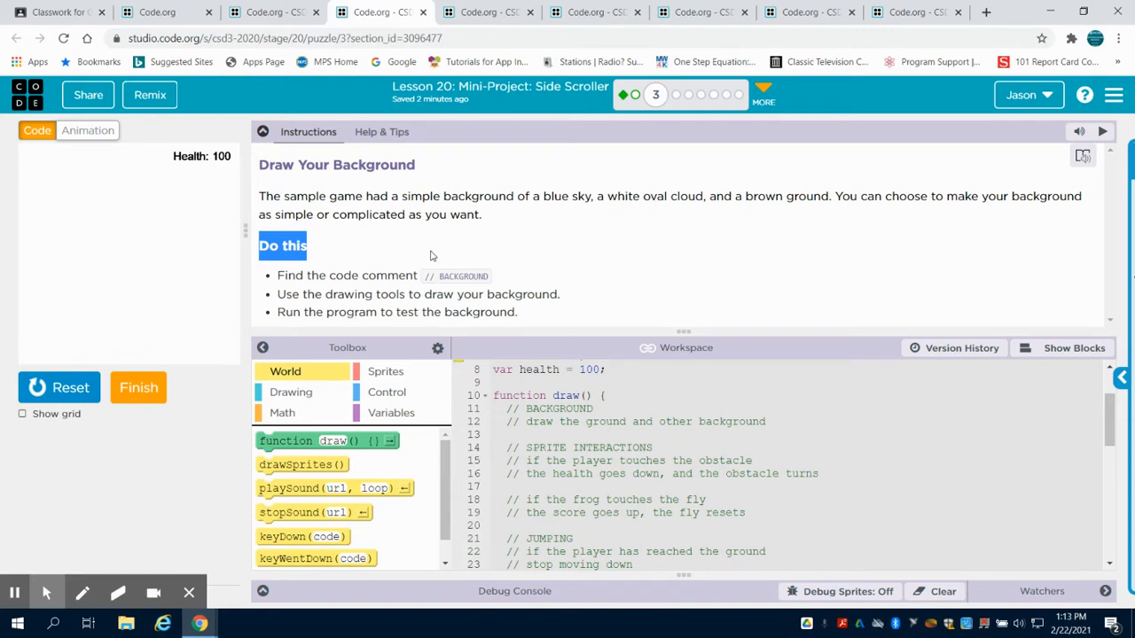
Step: Scroll the starter code to the // BACKGROUND comment in draw()
{"action": "scroll", "scroll_direction": "down", "scroll_amount": 3}
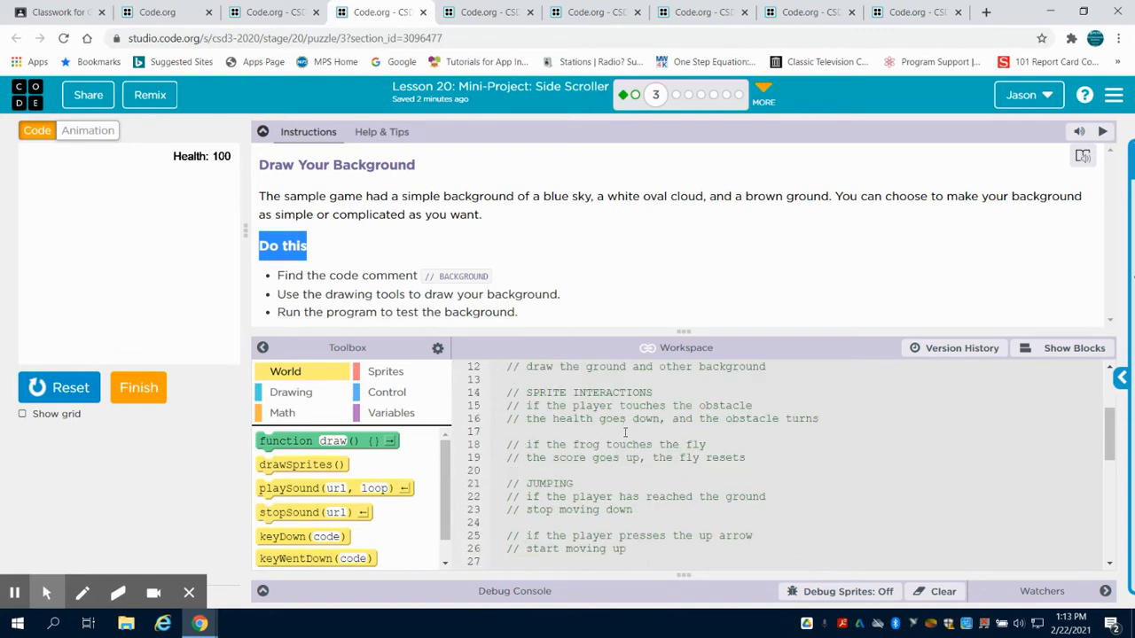
{"action": "mouse_move", "coordinate": [603, 448]}
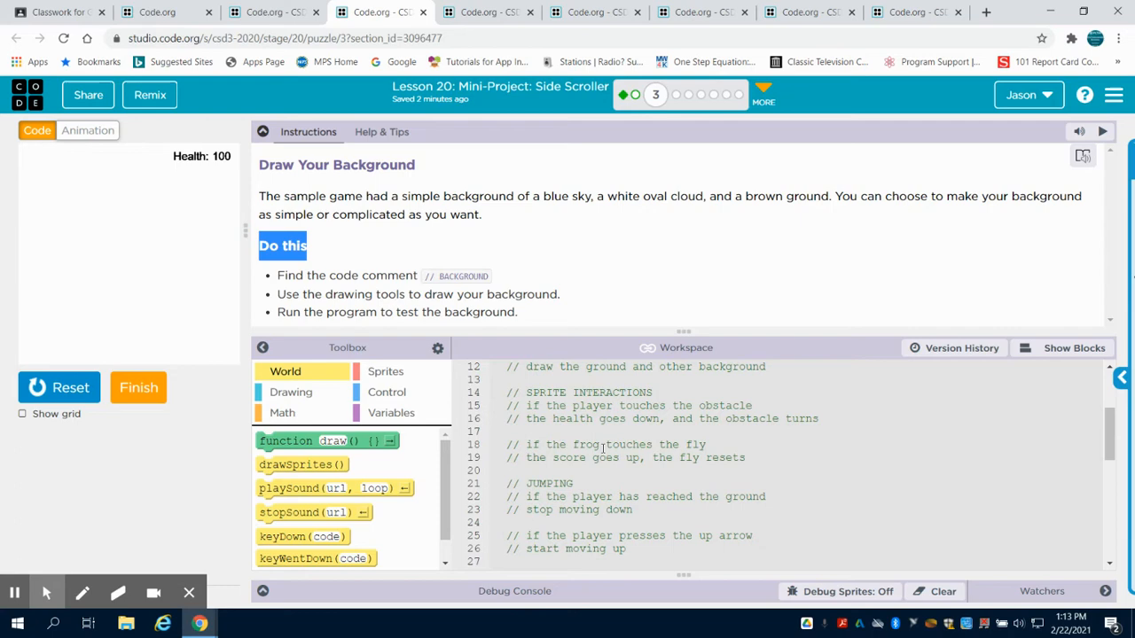
{"action": "scroll", "scroll_direction": "up", "scroll_amount": 3}
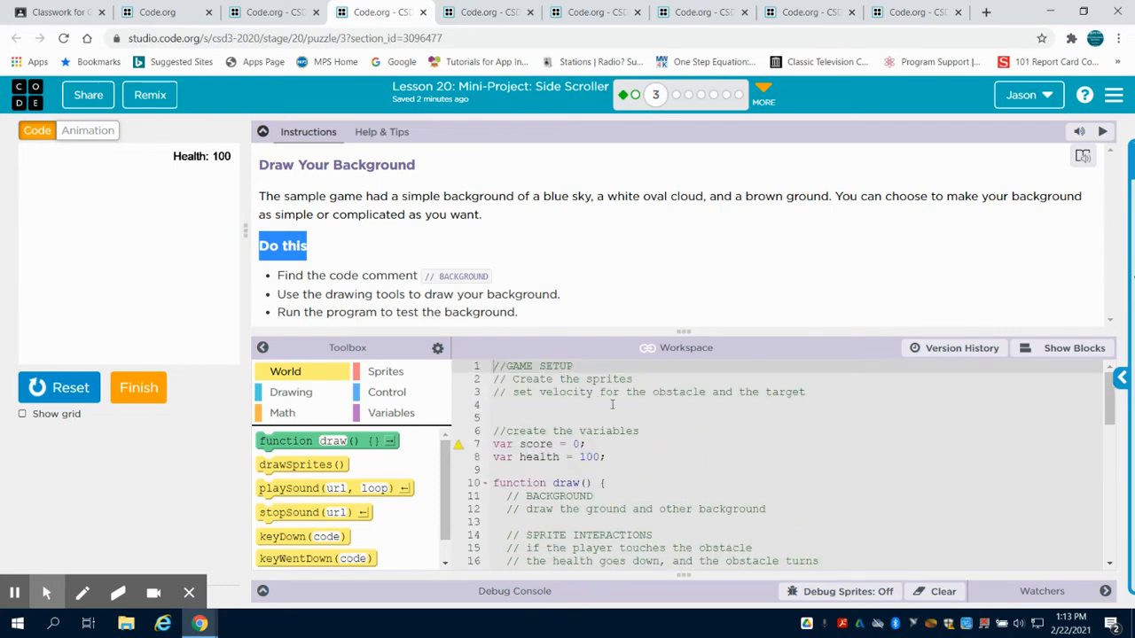
{"action": "scroll", "scroll_direction": "down", "scroll_amount": 3}
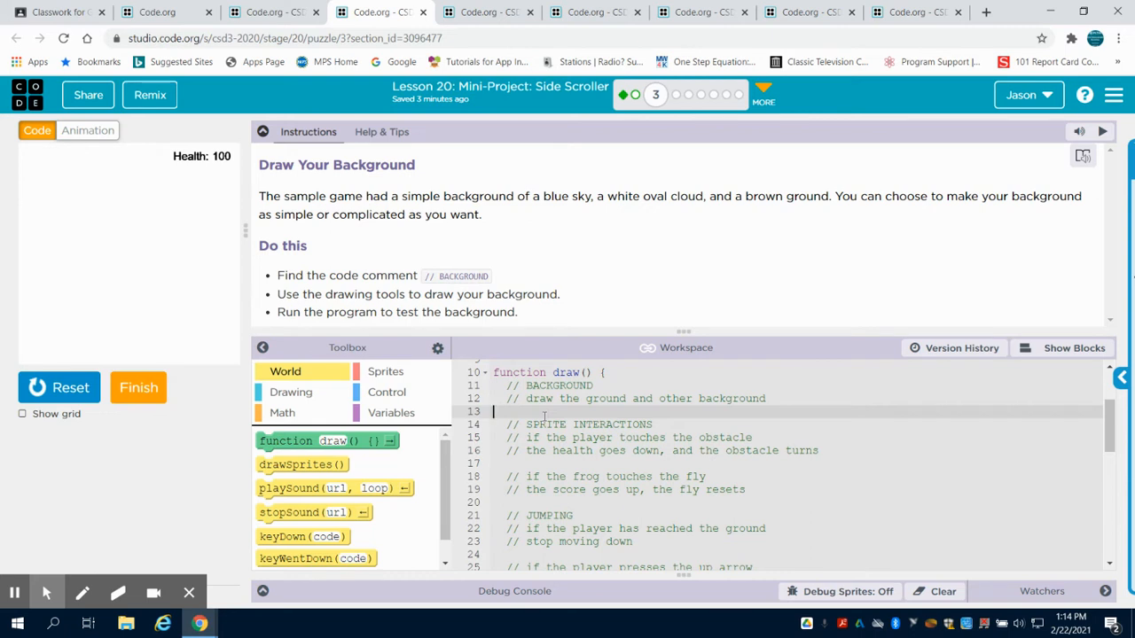
Step: Add background("skyblue"); on line 13 and begin a fill call below it
{"action": "type", "text": "background(sky"}
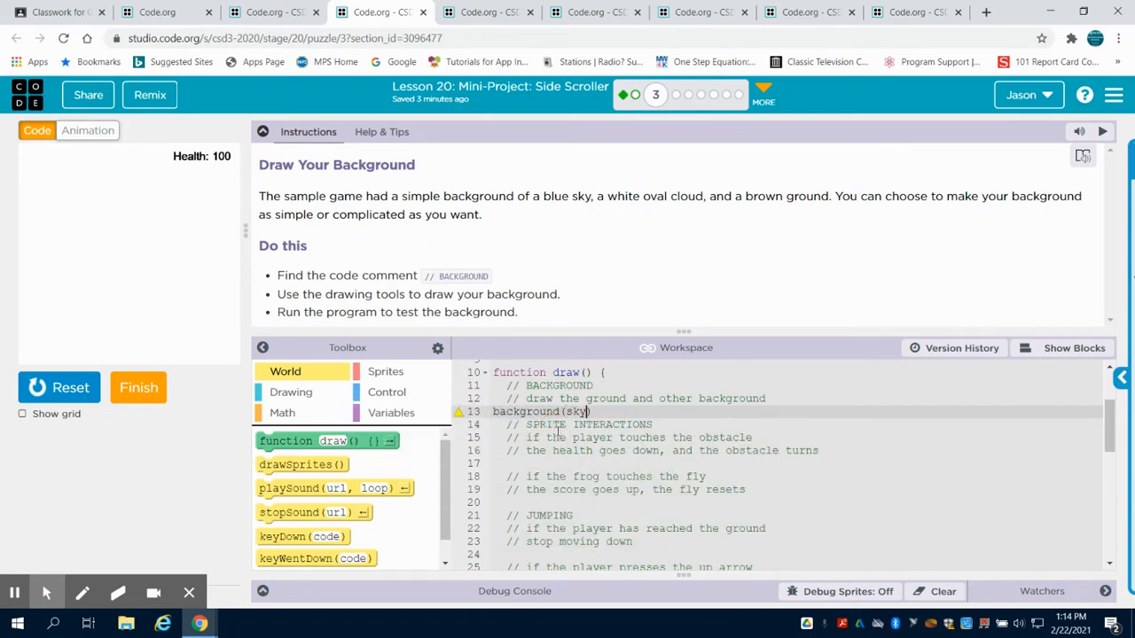
{"action": "key", "text": "Backspace"}
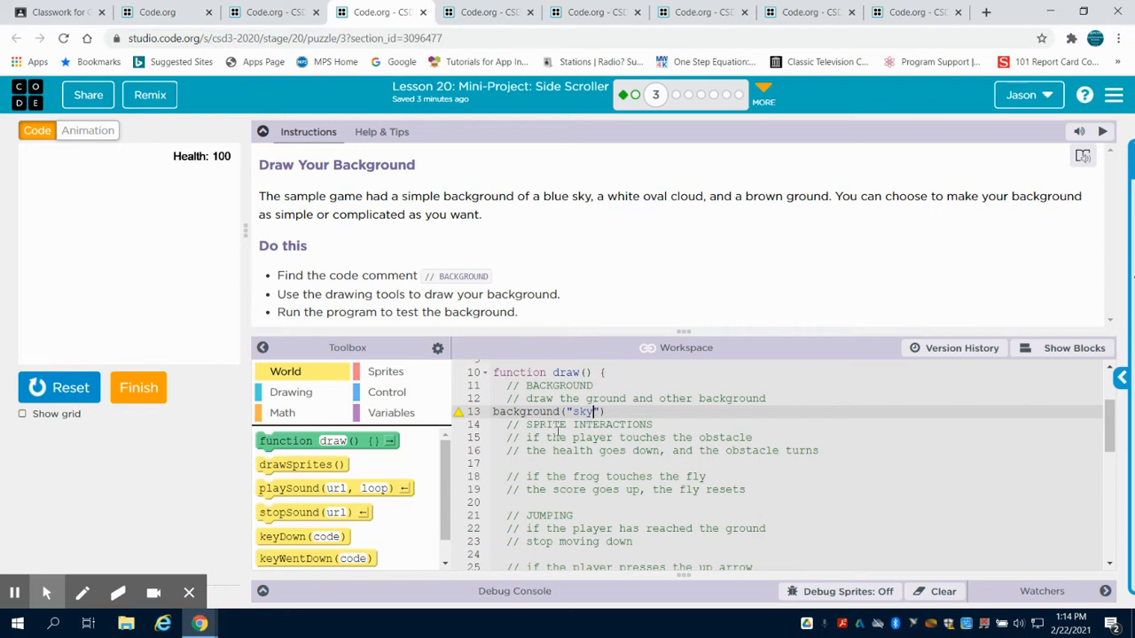
{"action": "type", "text": "blue"}
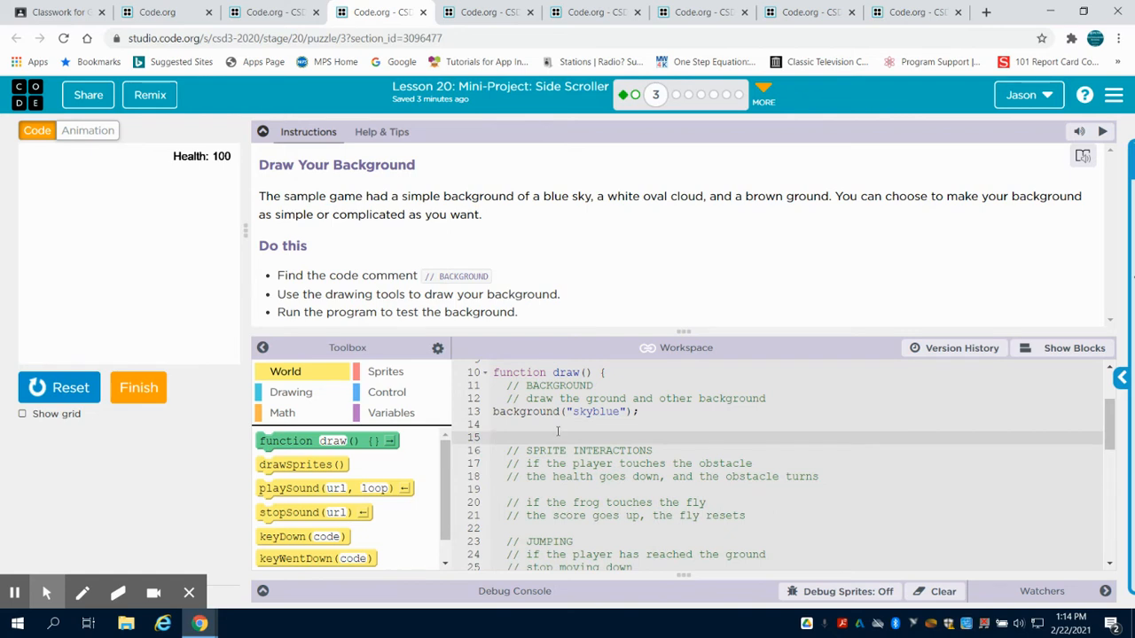
{"action": "type", "text": "fill("}
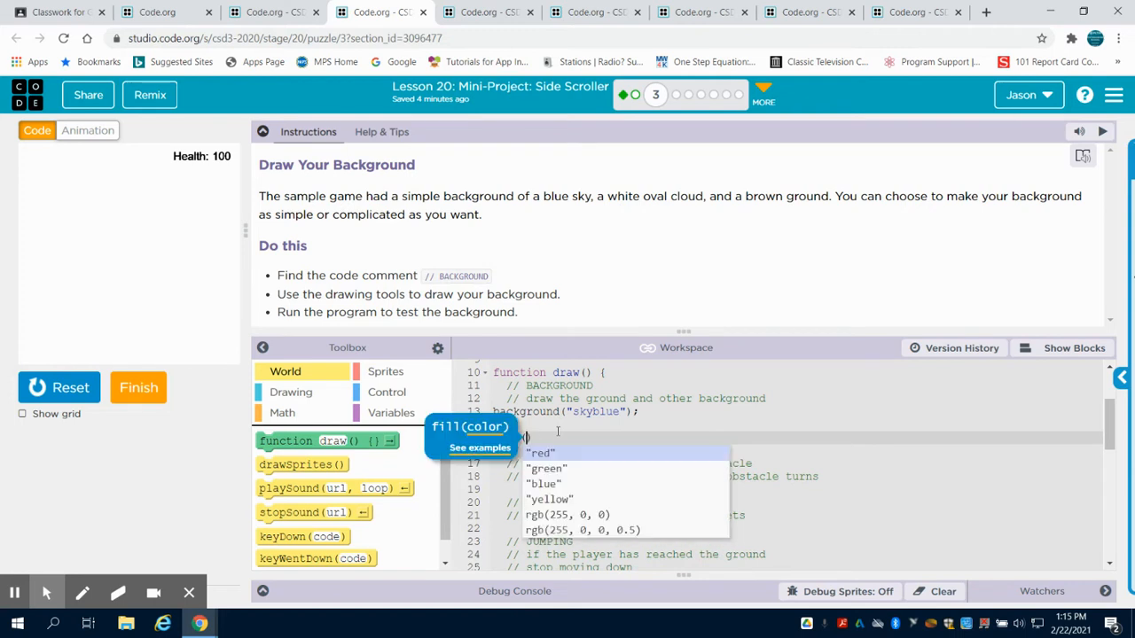
Step: Set the fill to "green" and begin rect(0,300,400,100) for the ground
{"action": "left_click", "coordinate": [546, 468]}
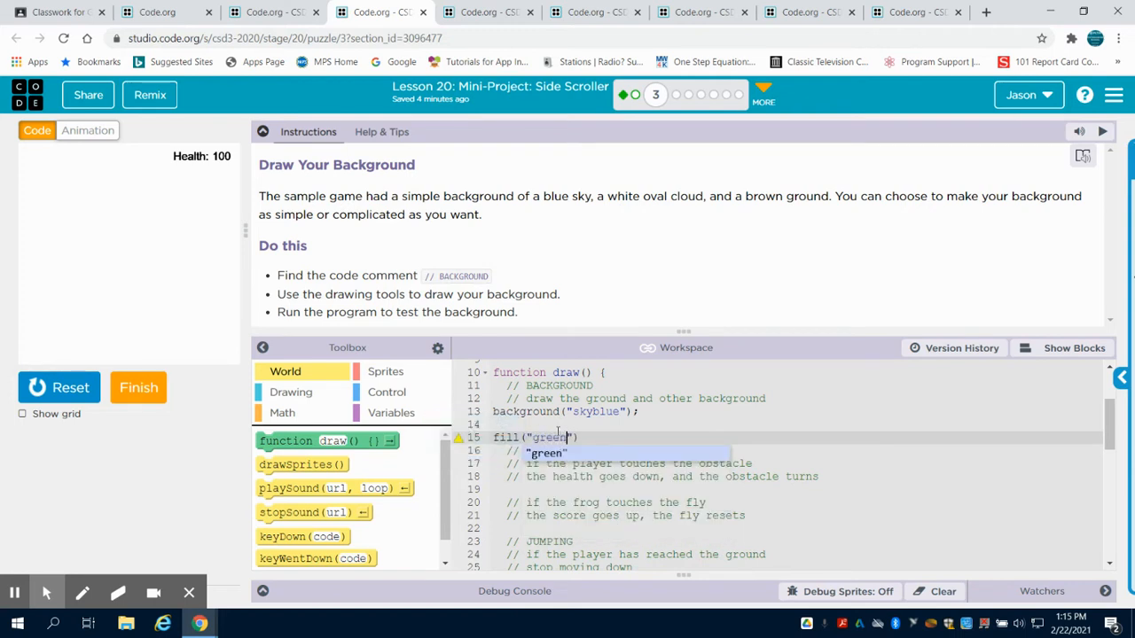
{"action": "type", "text": "00"}
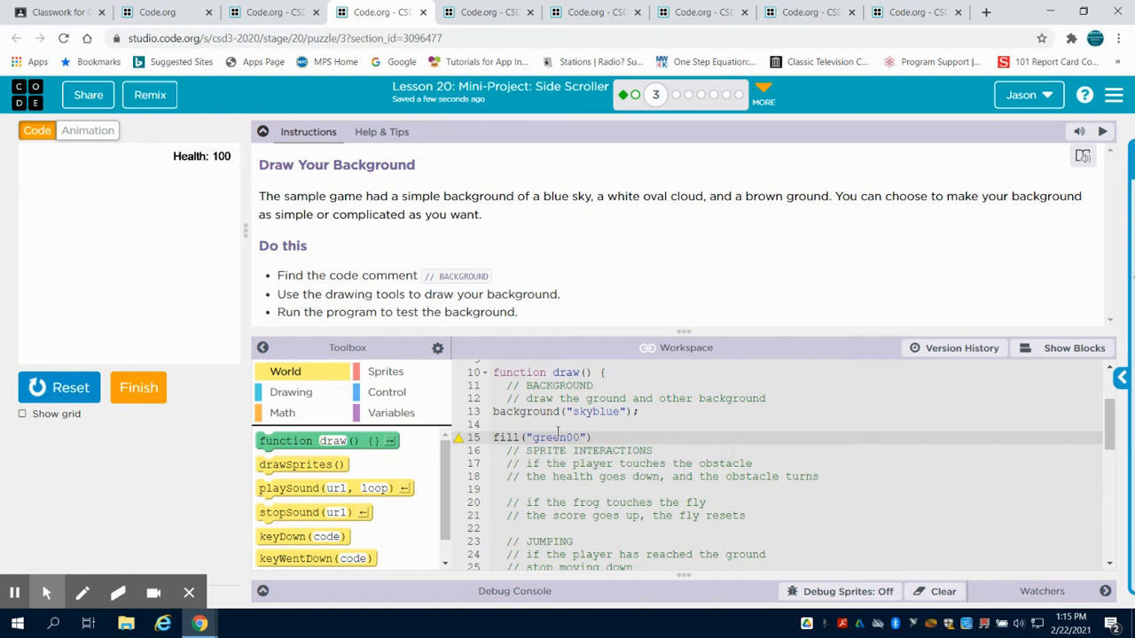
{"action": "key", "text": "Backspace"}
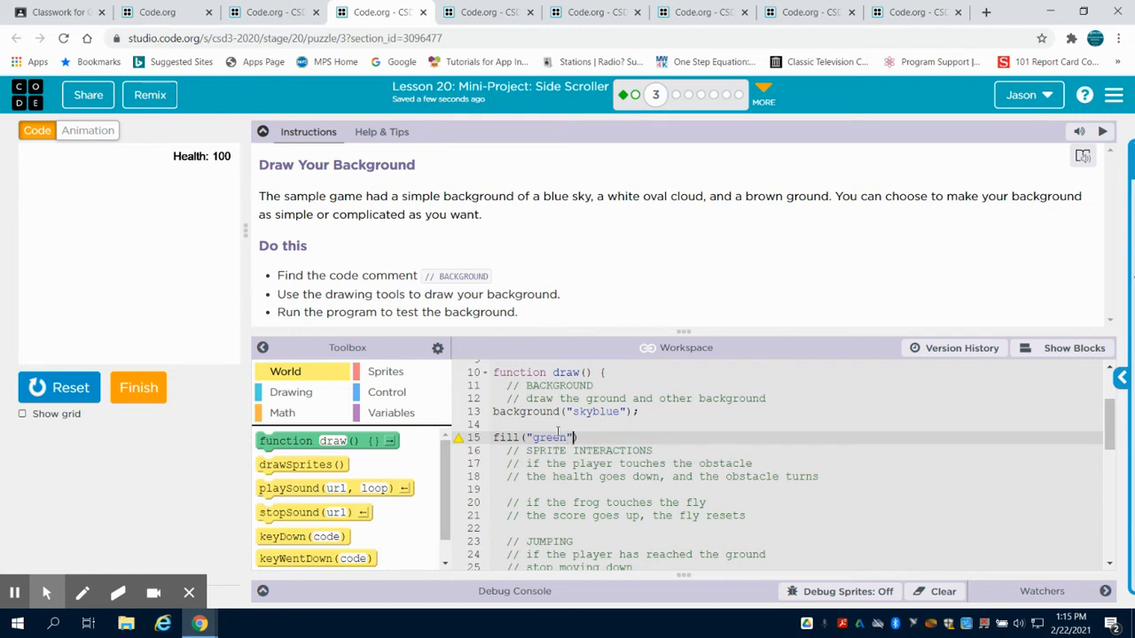
{"action": "type", "text": "4"}
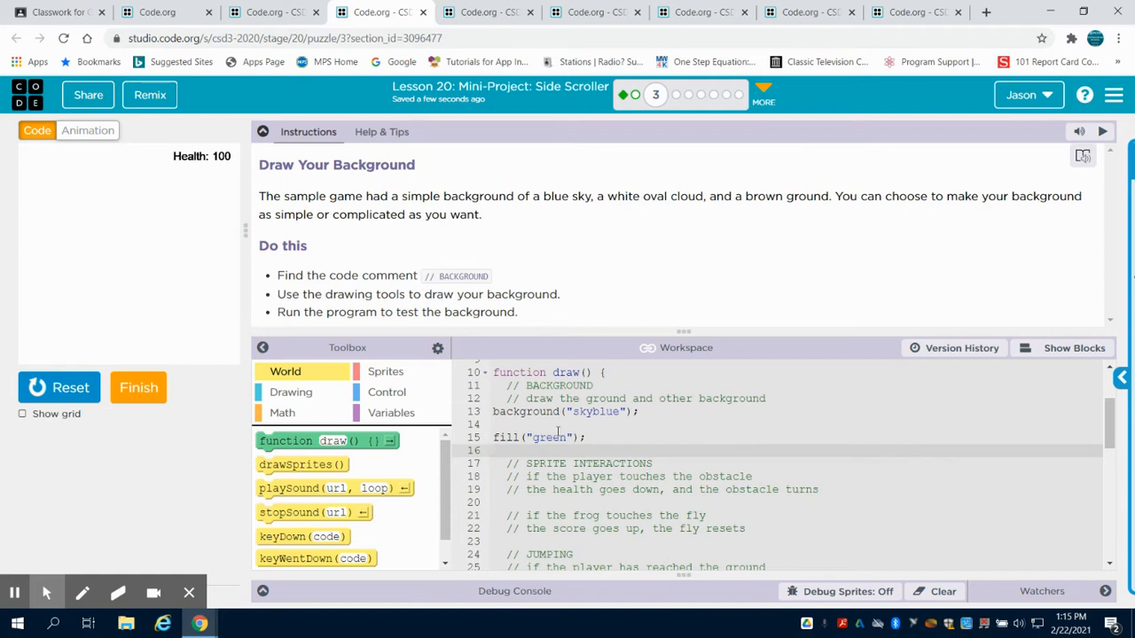
{"action": "type", "text": "rect(0,300,400,100"}
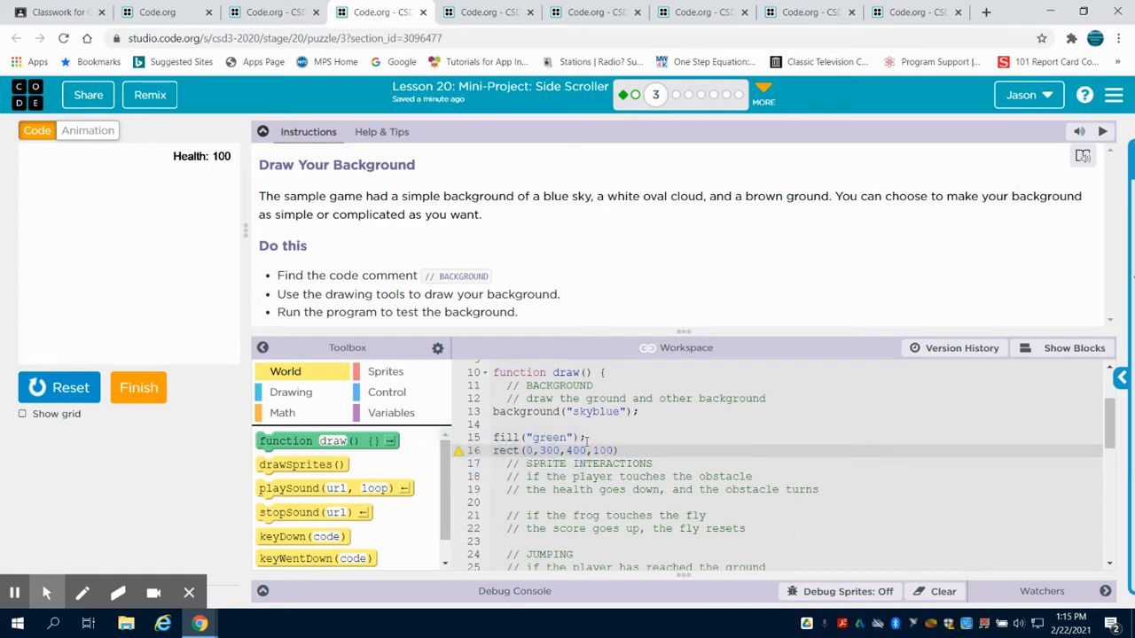
Step: Run the program to test the sky-blue background and green ground strip
{"action": "left_click", "coordinate": [59, 388]}
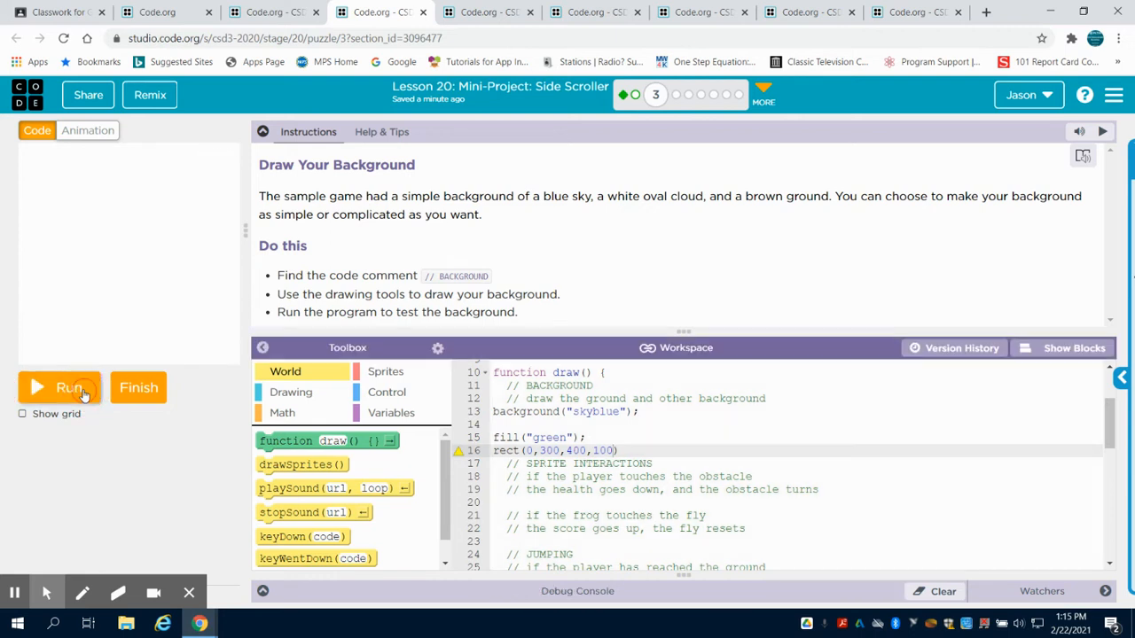
{"action": "left_click", "coordinate": [59, 387]}
{"action": "type", "text": ";"}
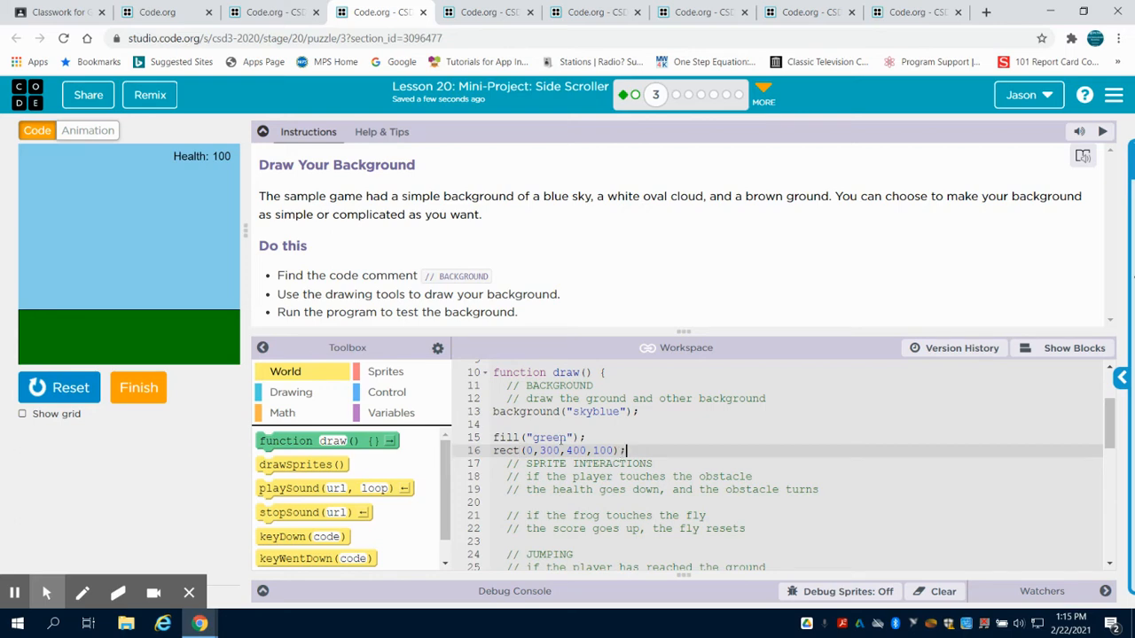
{"action": "scroll", "scroll_direction": "up", "scroll_amount": 3}
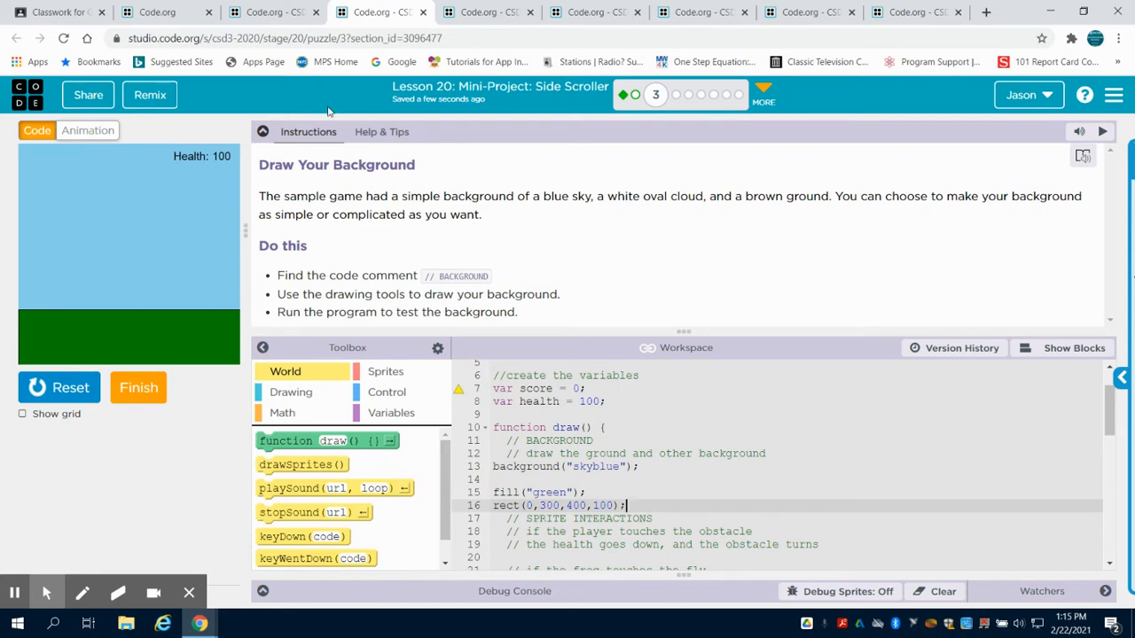
{"action": "mouse_move", "coordinate": [607, 170]}
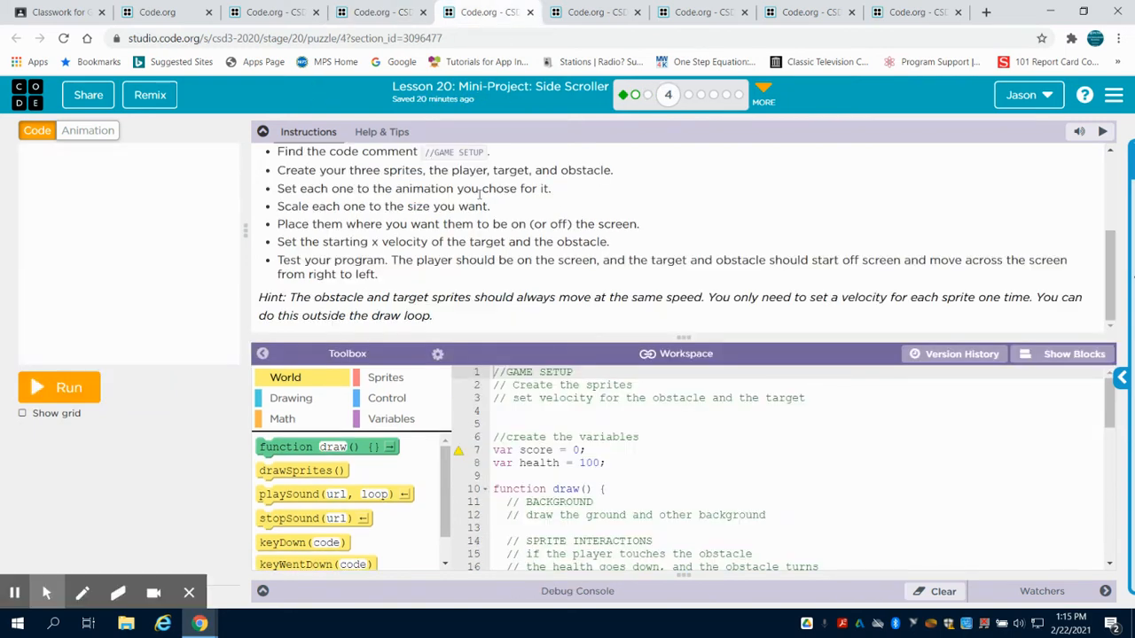
Step: Scroll the Create Your Sprites instructions and view the frog, mushroom and fly animations
{"action": "scroll", "scroll_direction": "up", "scroll_amount": 3}
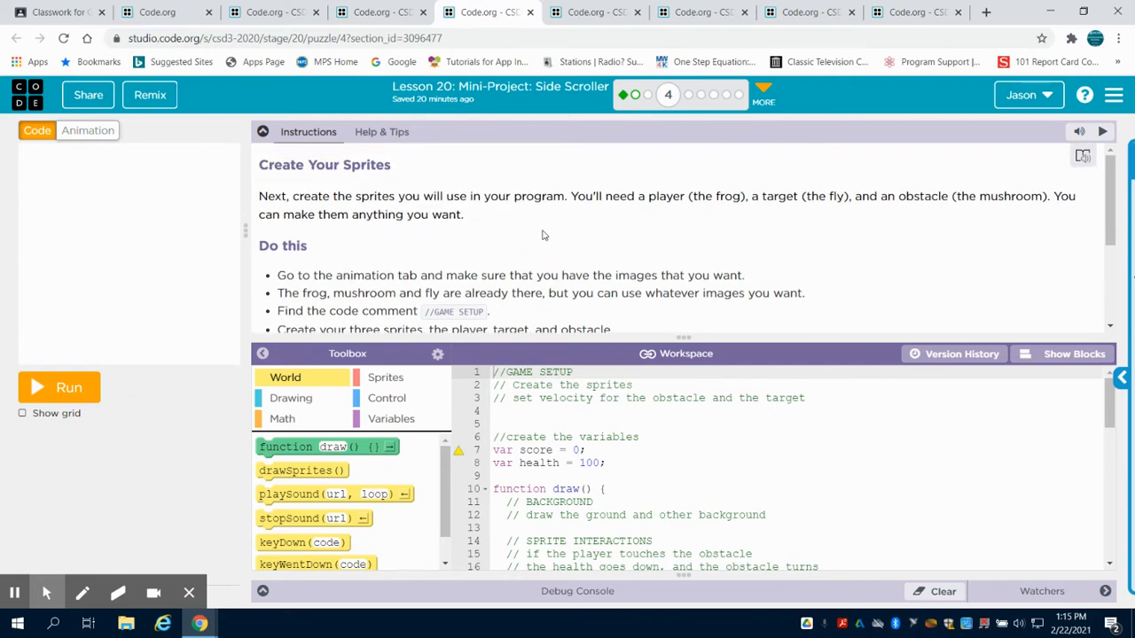
{"action": "mouse_move", "coordinate": [405, 237]}
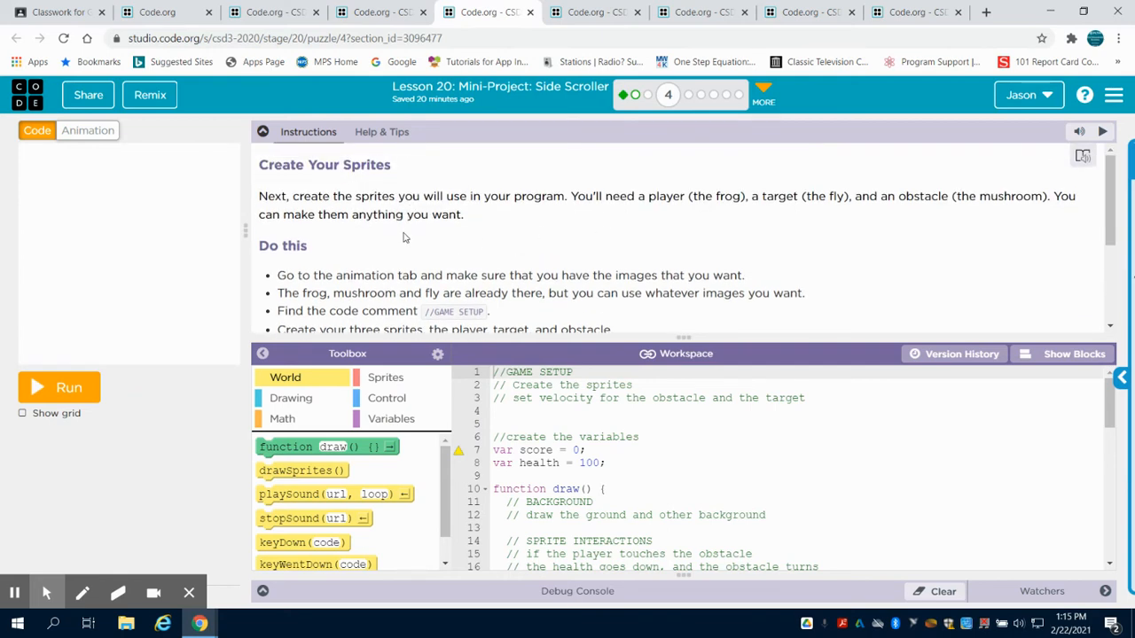
{"action": "scroll", "scroll_direction": "down", "scroll_amount": 3}
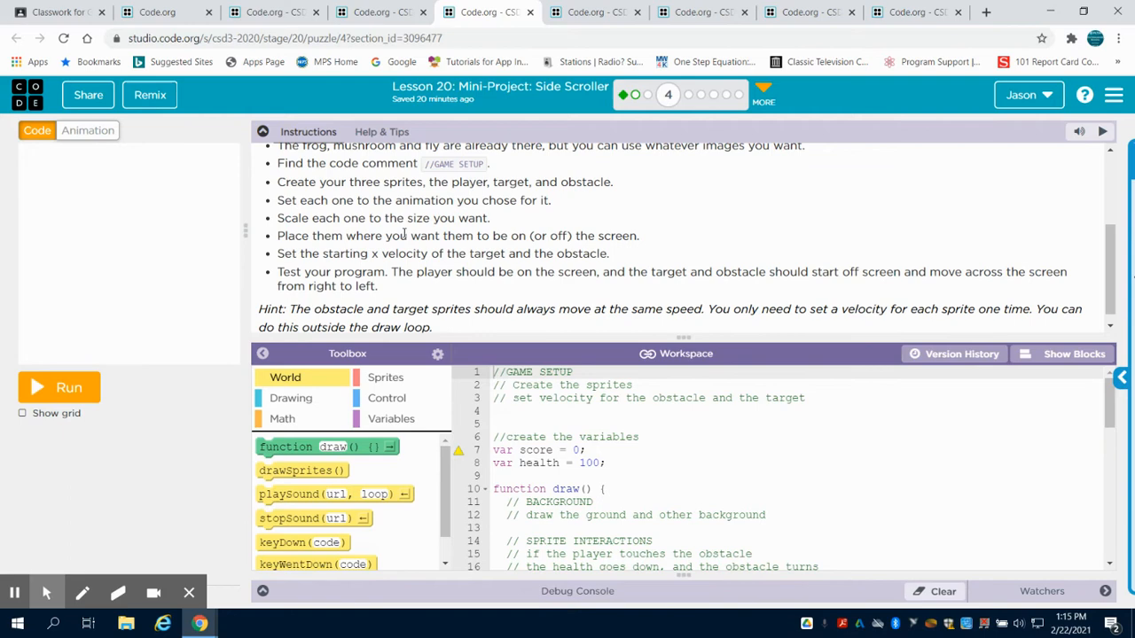
{"action": "scroll", "scroll_direction": "up", "scroll_amount": 3}
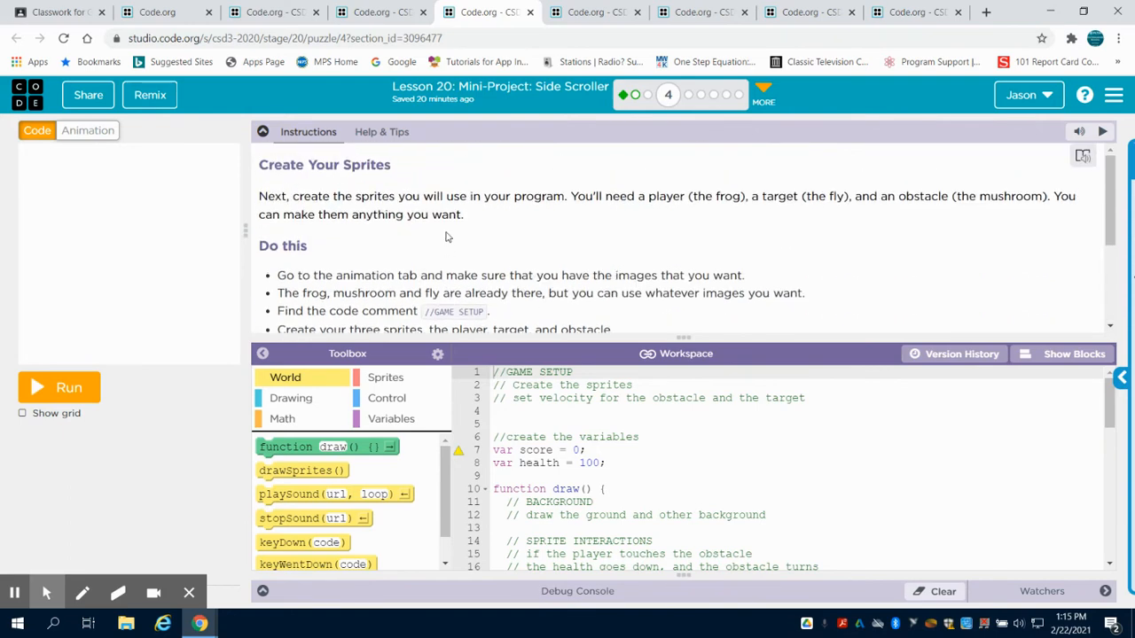
{"action": "double_click", "coordinate": [719, 195]}
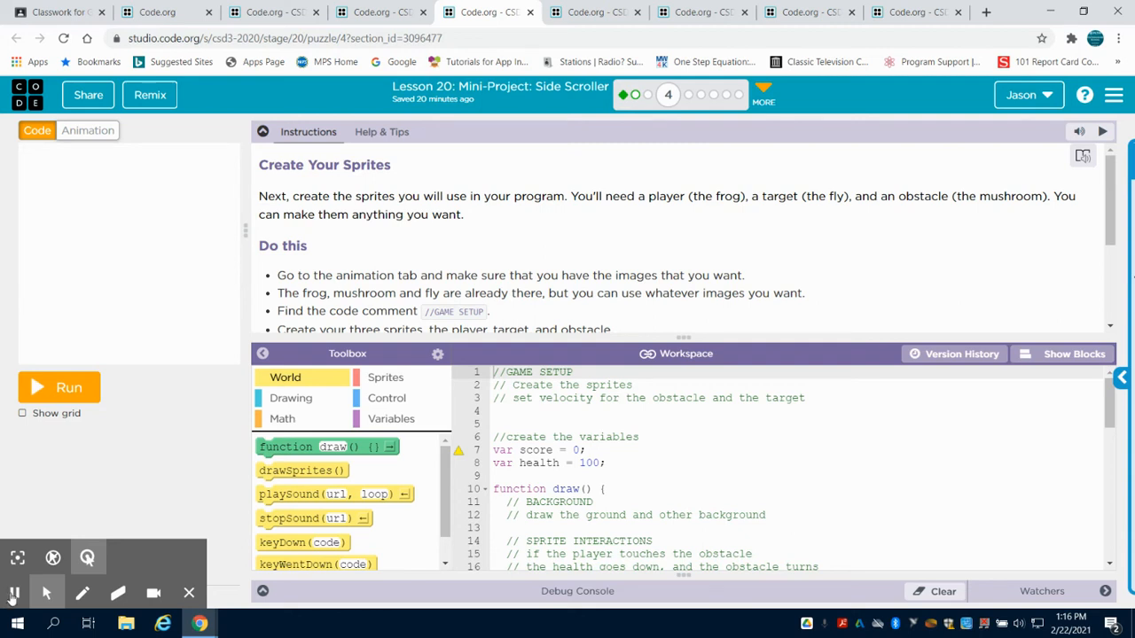
{"action": "left_click", "coordinate": [87, 130]}
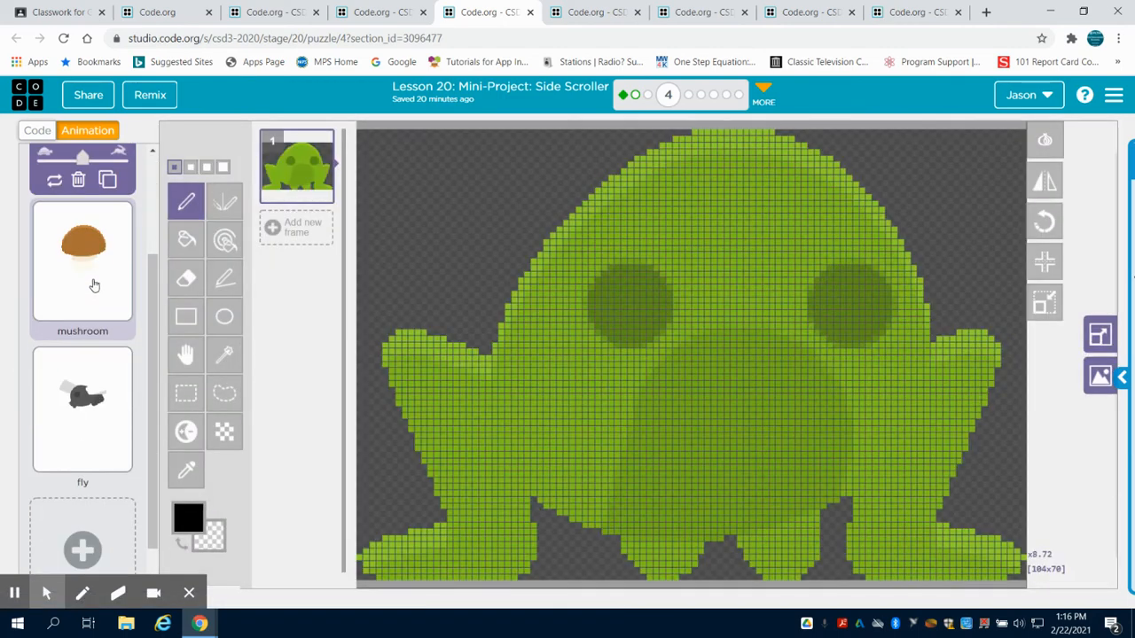
Step: Return from the frog animation to the code below the GAME SETUP comments
{"action": "left_click", "coordinate": [83, 407]}
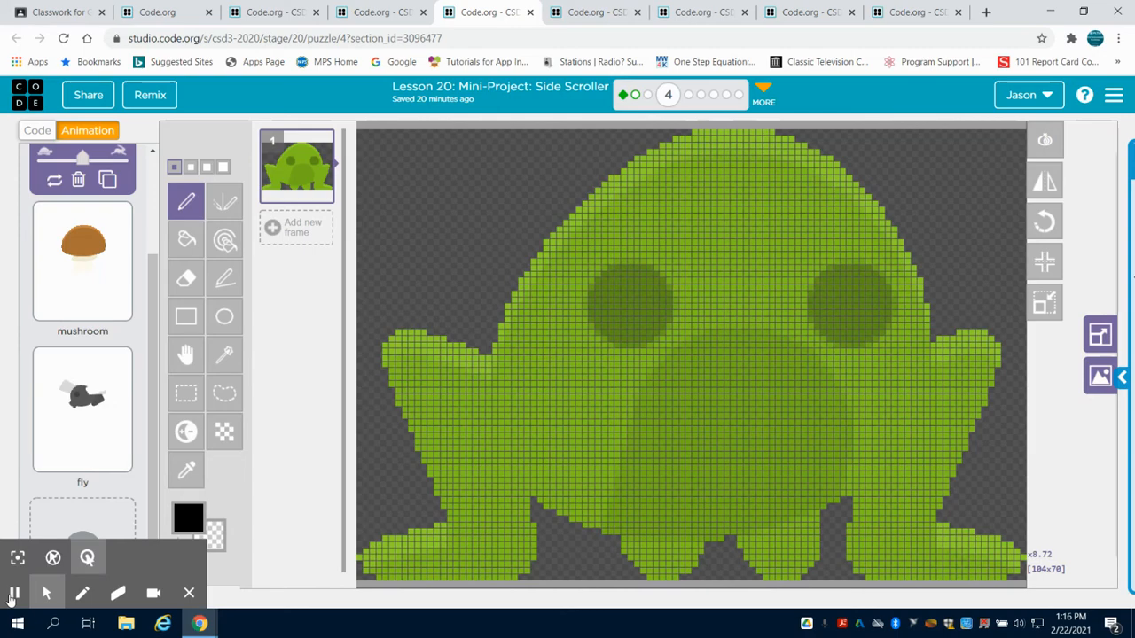
{"action": "left_click", "coordinate": [37, 130]}
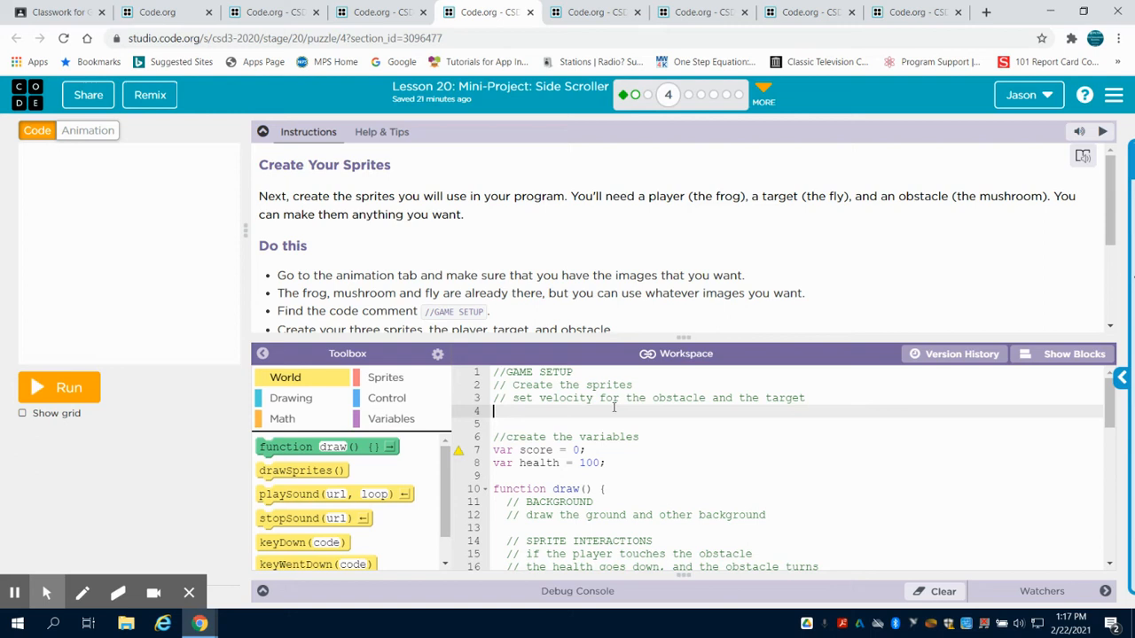
Step: Start an unfinished var mushroom = createSprite(450 line under GAME SETUP
{"action": "type", "text": "va"}
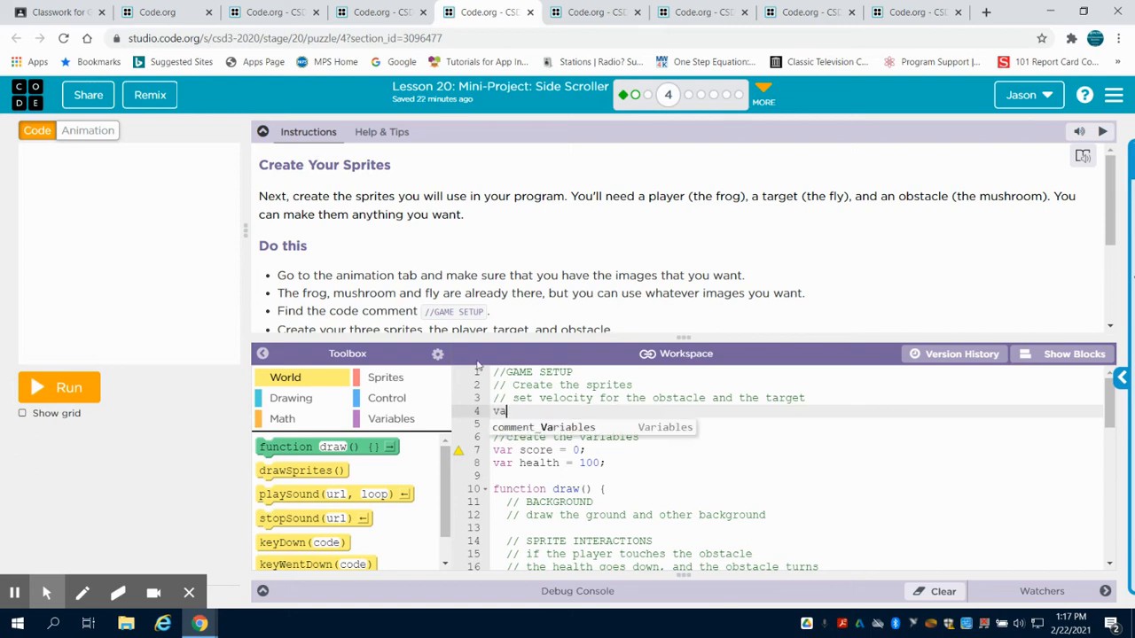
{"action": "type", "text": "m"}
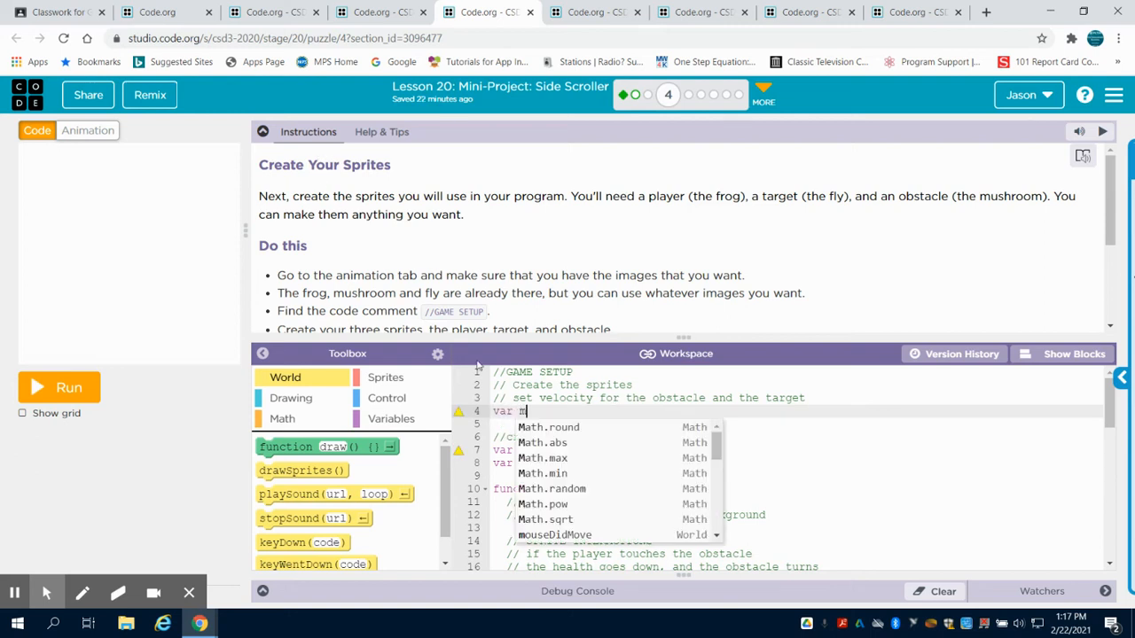
{"action": "type", "text": "ushroom"}
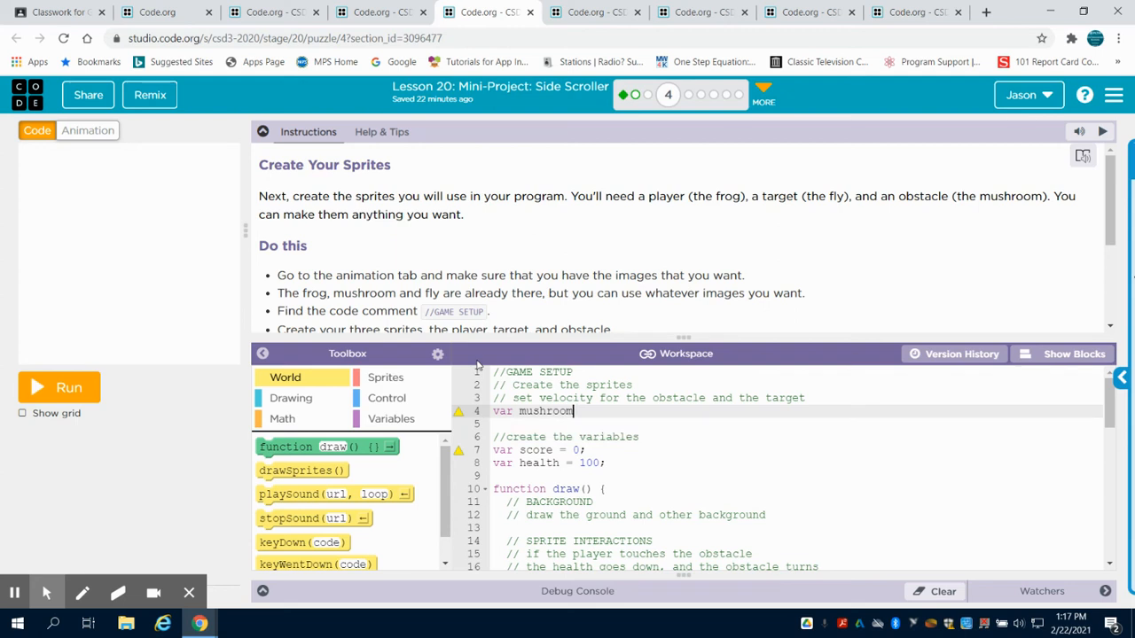
{"action": "type", "text": "= crea"}
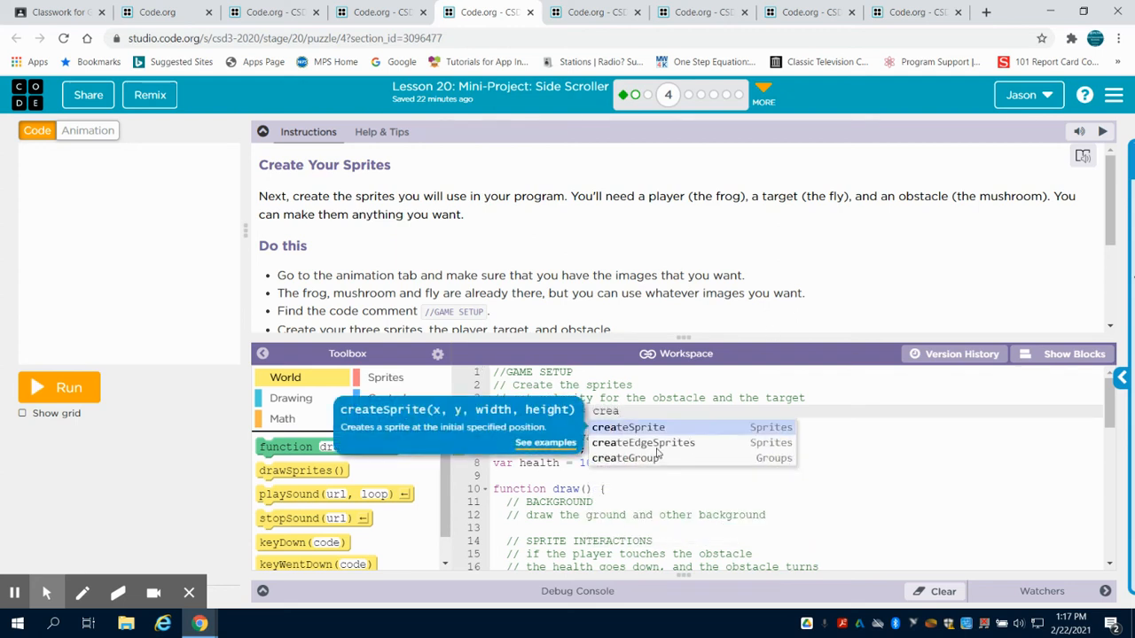
{"action": "left_click", "coordinate": [628, 426]}
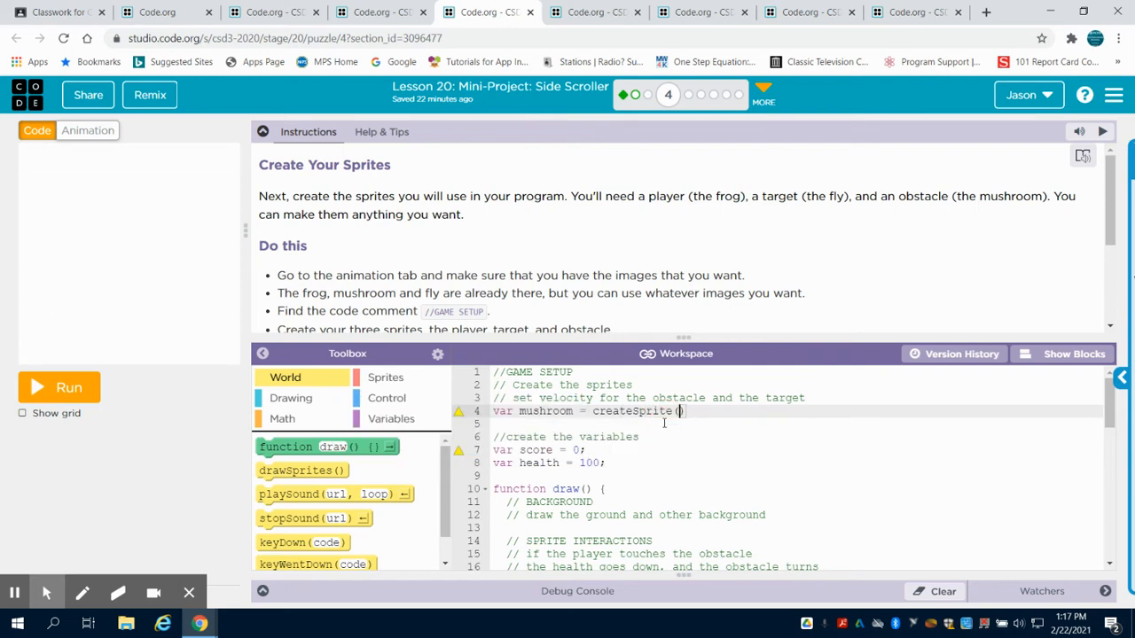
{"action": "type", "text": "450."}
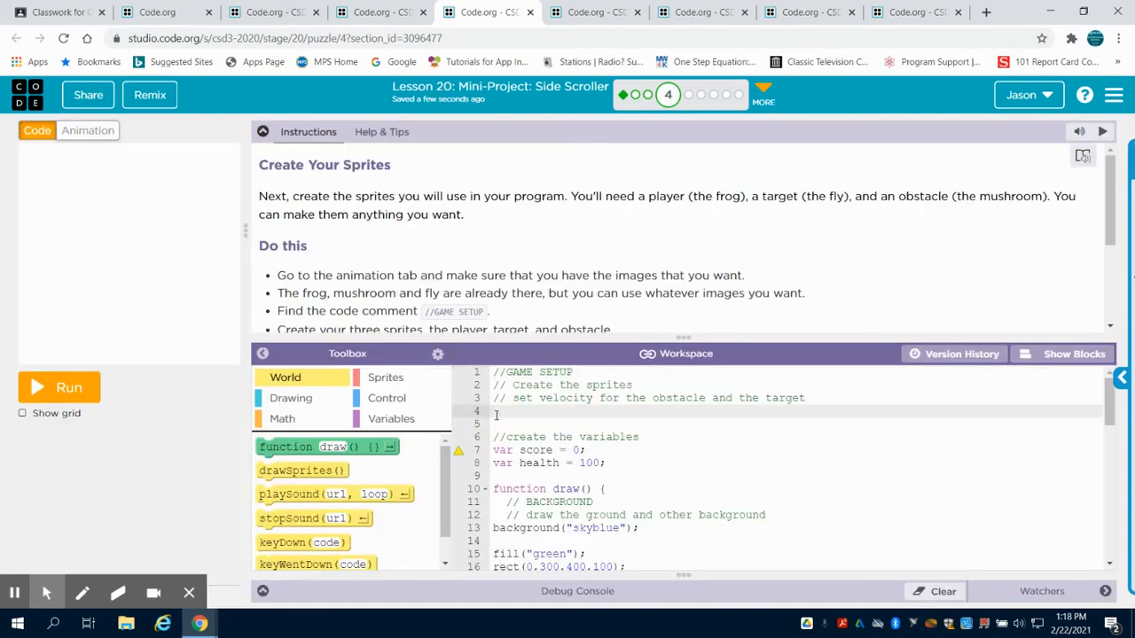
Step: Write var mushroom = createSprite(450,325) on line 4 and start a new line
{"action": "type", "text": "var mush"}
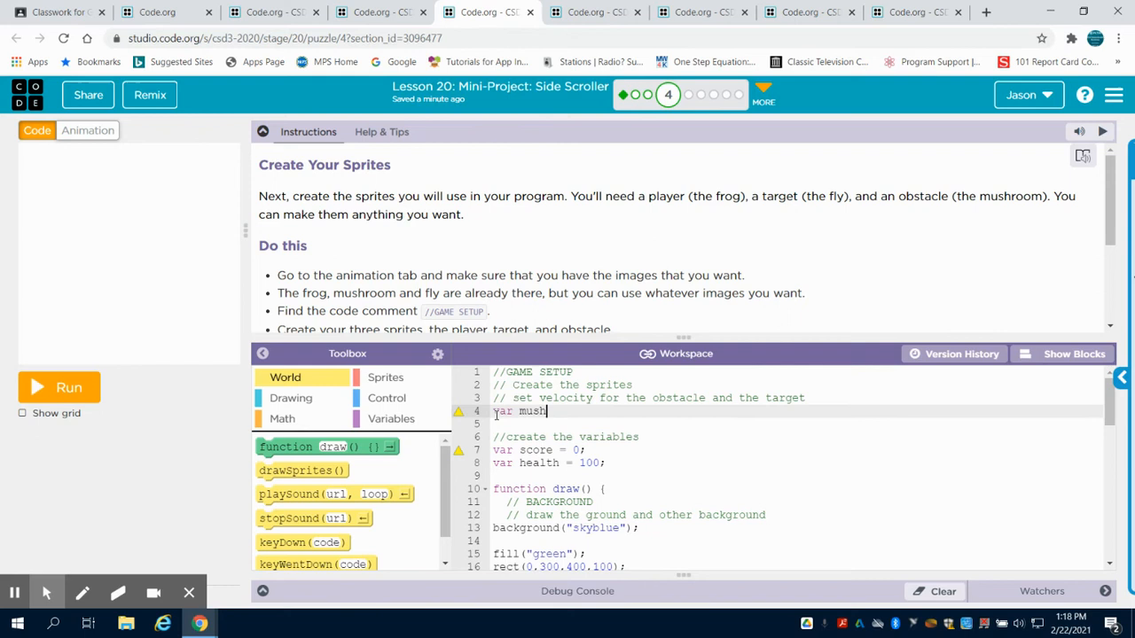
{"action": "type", "text": "room"}
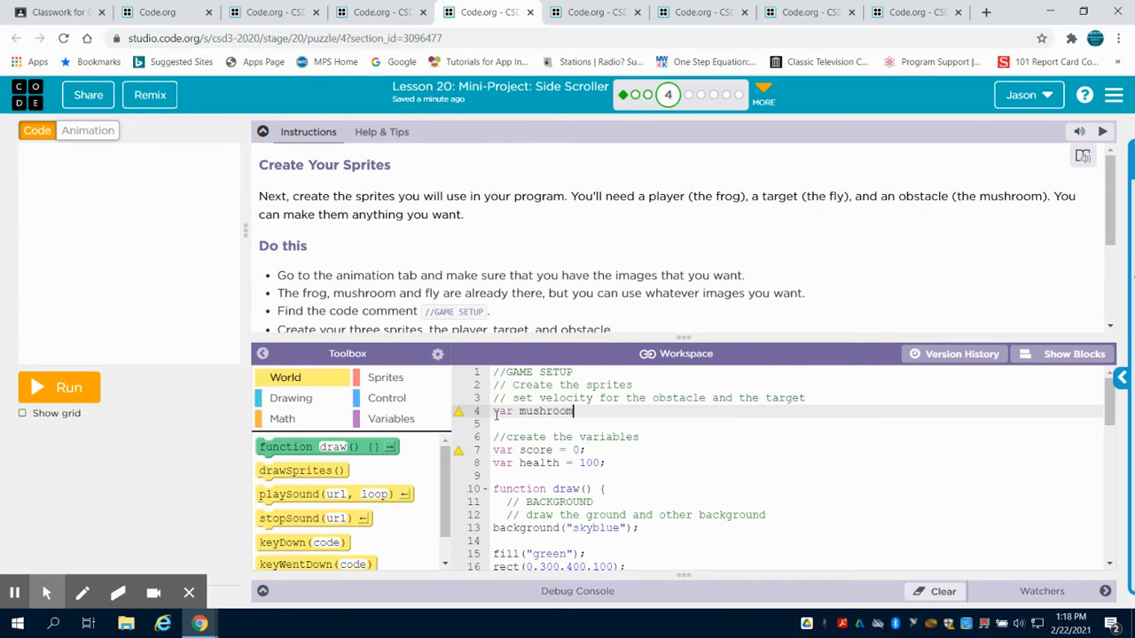
{"action": "type", "text": "= cr"}
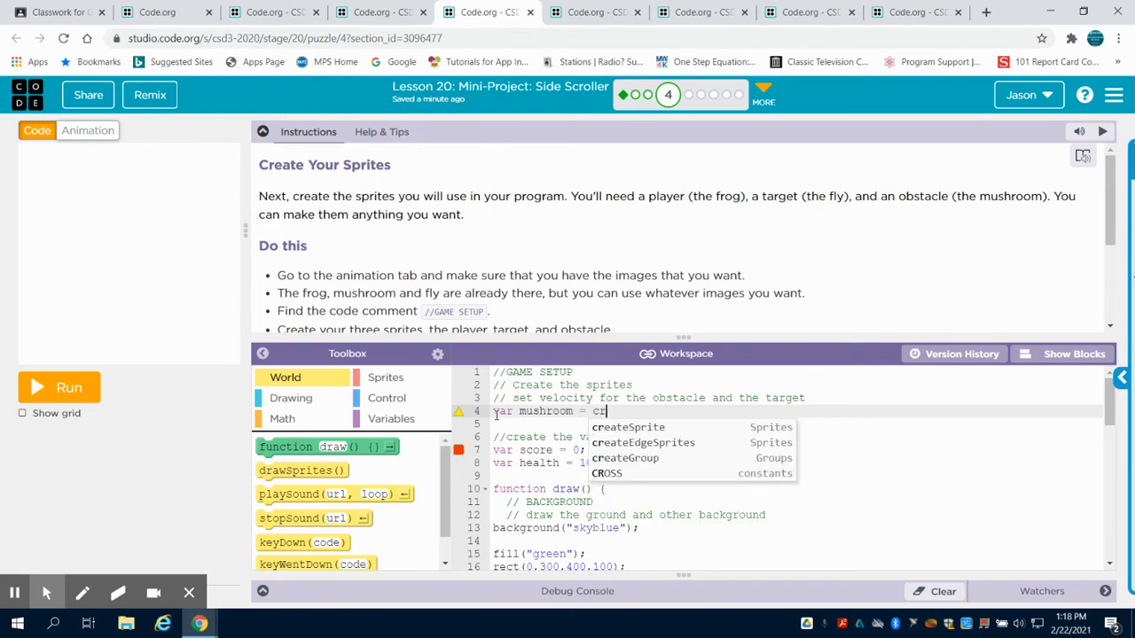
{"action": "left_click", "coordinate": [627, 426]}
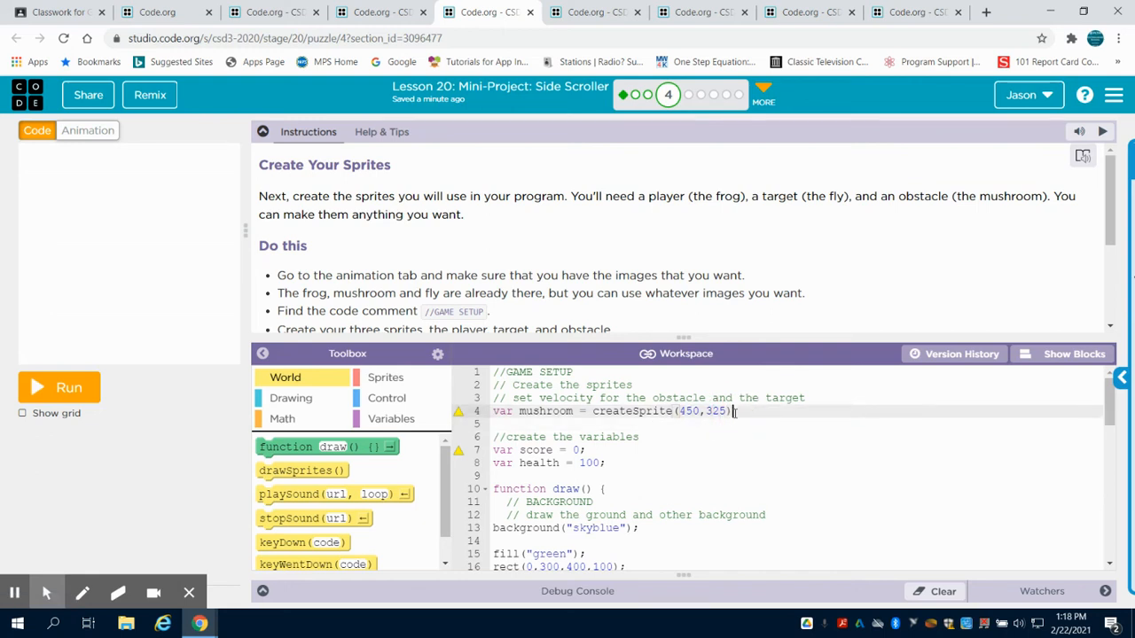
{"action": "key", "text": "Return"}
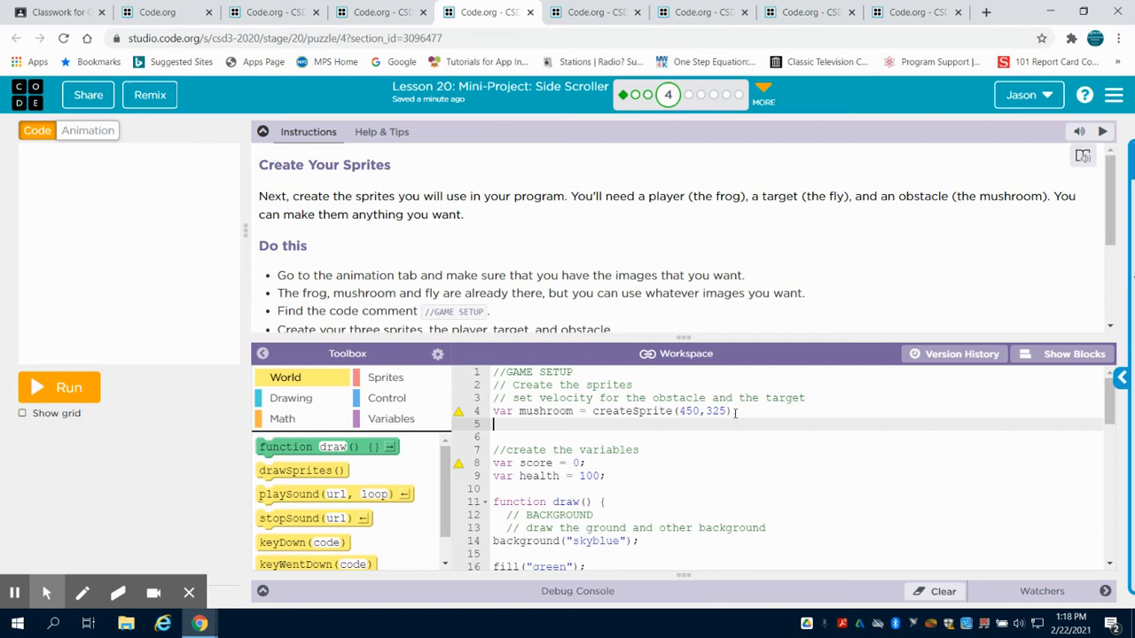
Step: Give the mushroom sprite the "mushroom" animation with setAnimation
{"action": "type", "text": "mushroom"}
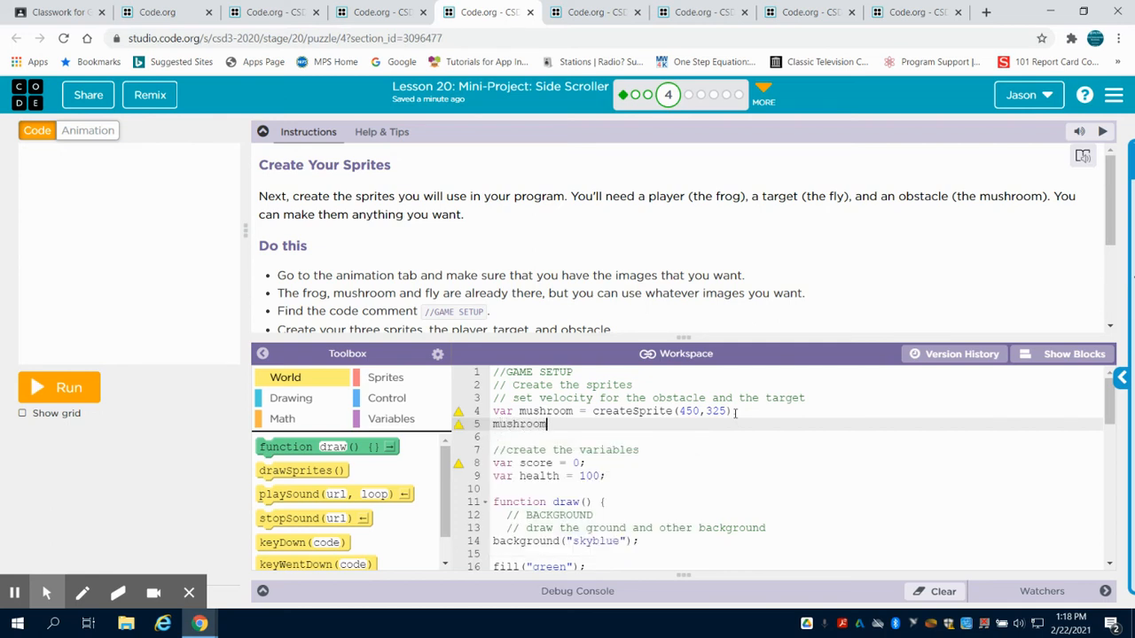
{"action": "type", "text": ".set"}
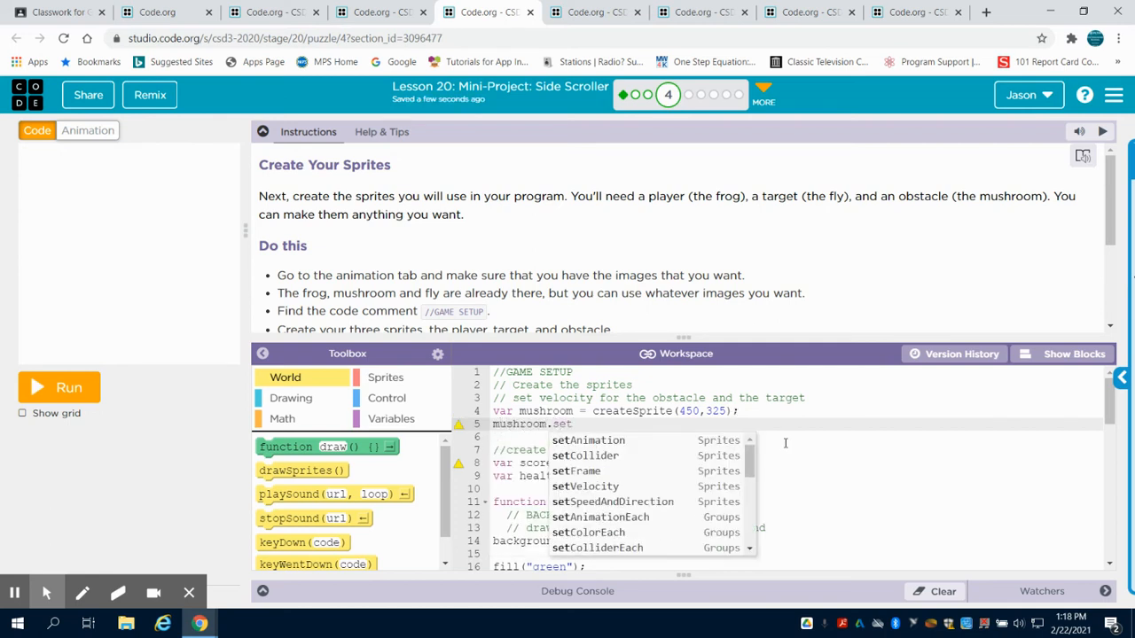
{"action": "left_click", "coordinate": [587, 440]}
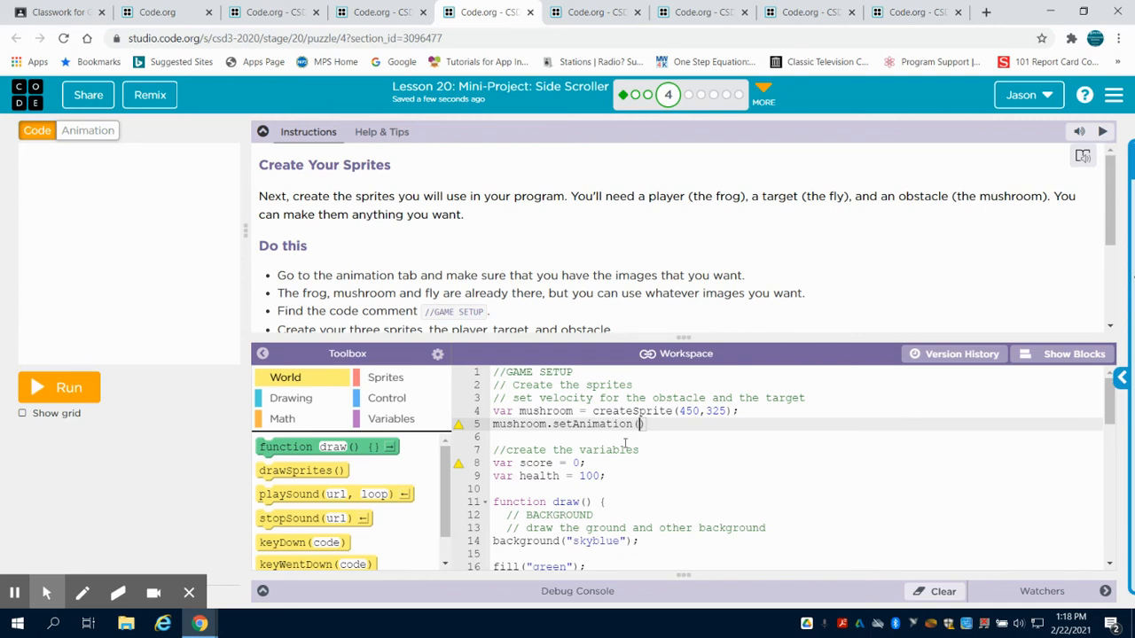
{"action": "type", "text": "mushroom\""}
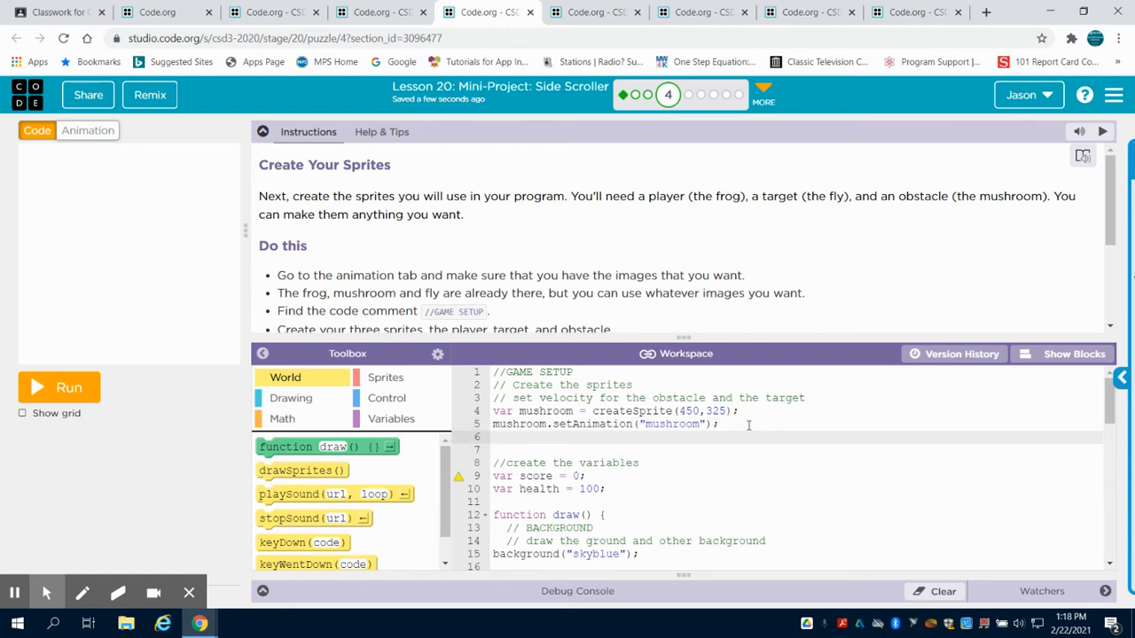
{"action": "type", "text": "mushroom"}
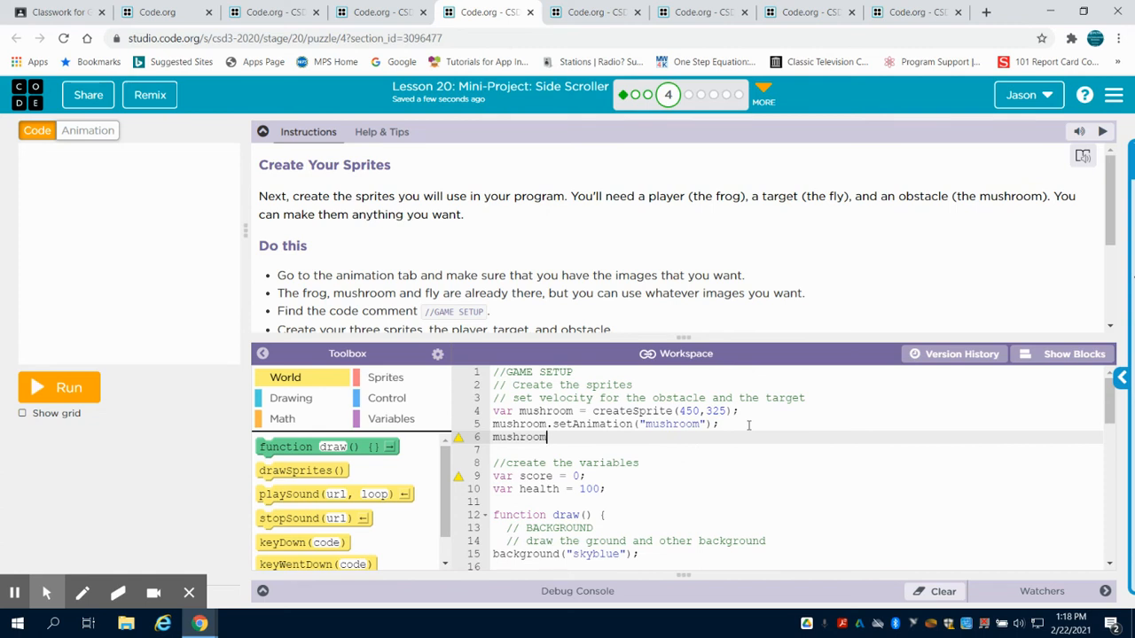
Step: Set mushroom.velocityX to -5 and start a new line
{"action": "type", "text": "."}
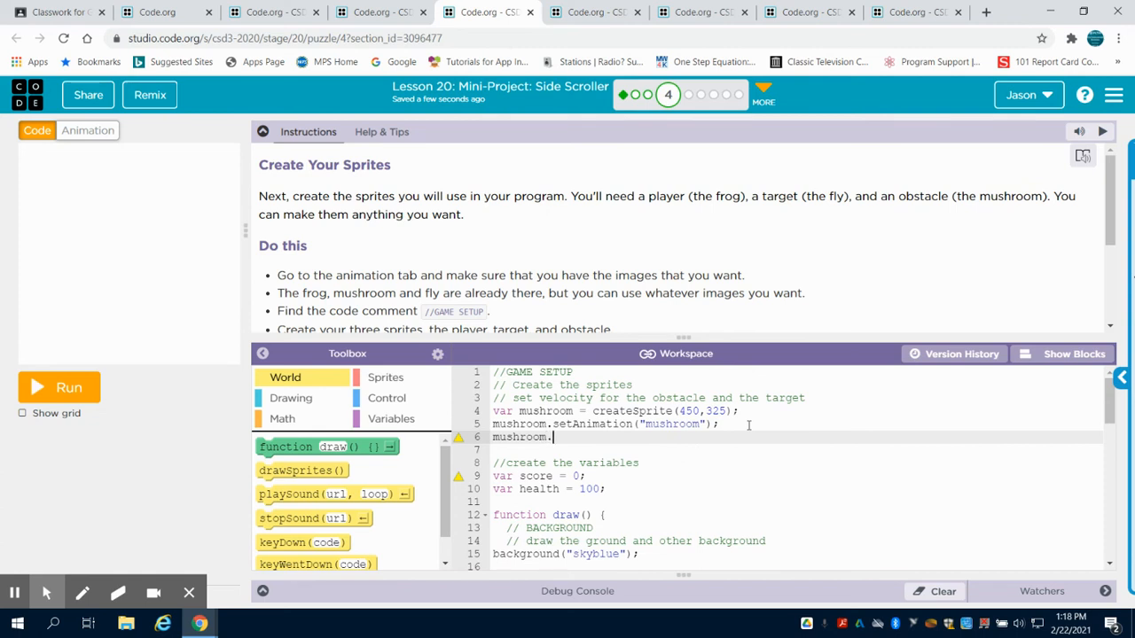
{"action": "type", "text": "vel"}
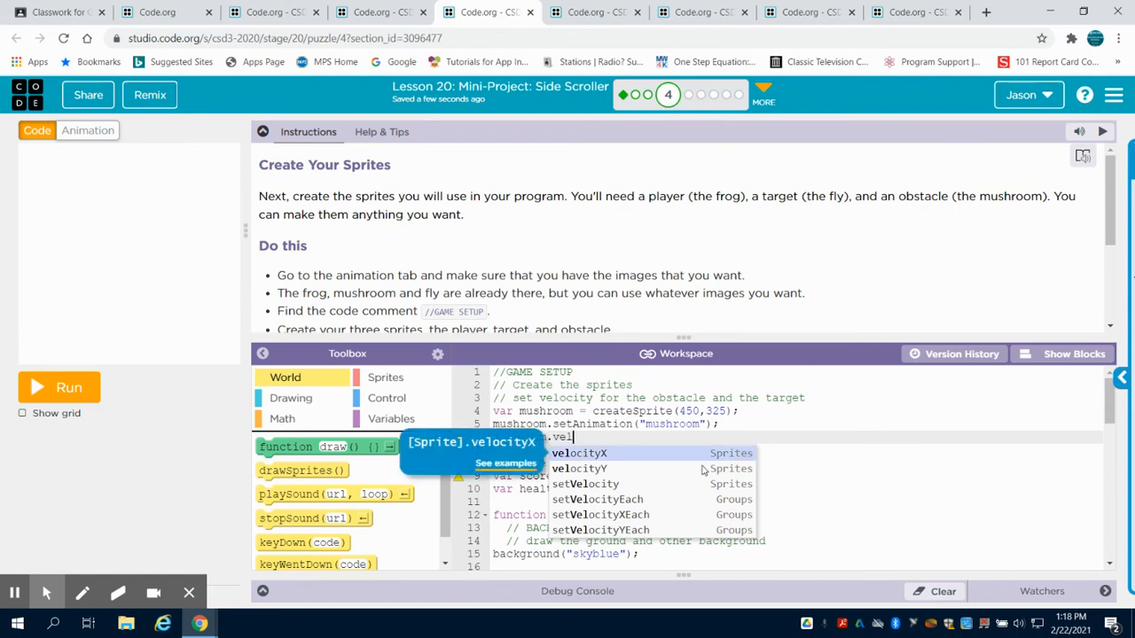
{"action": "left_click", "coordinate": [579, 453]}
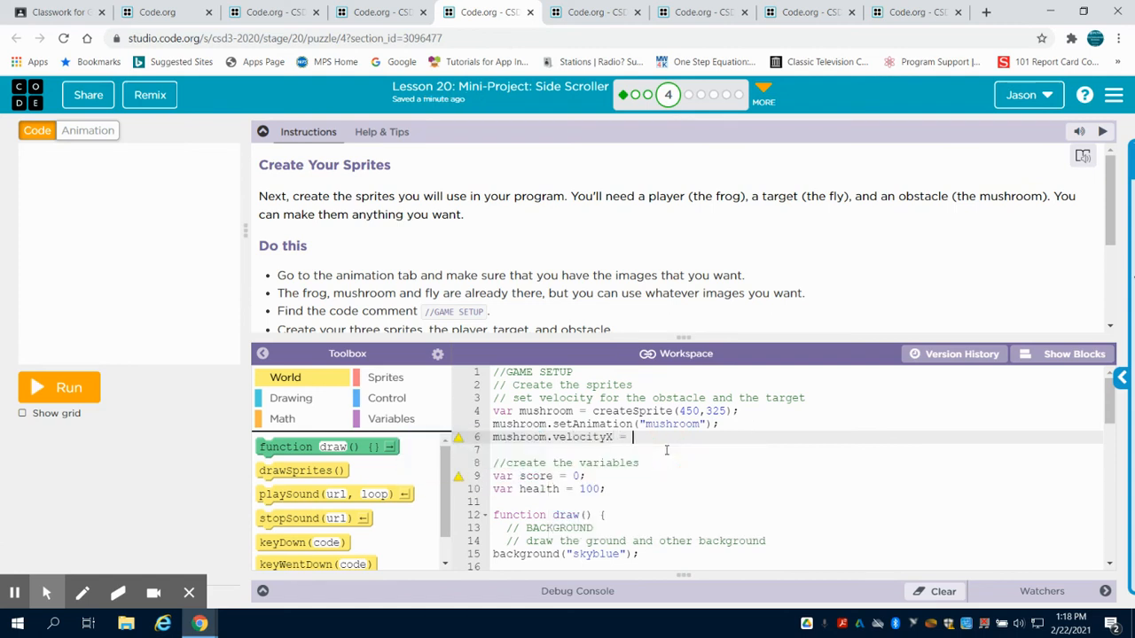
{"action": "type", "text": "-5"}
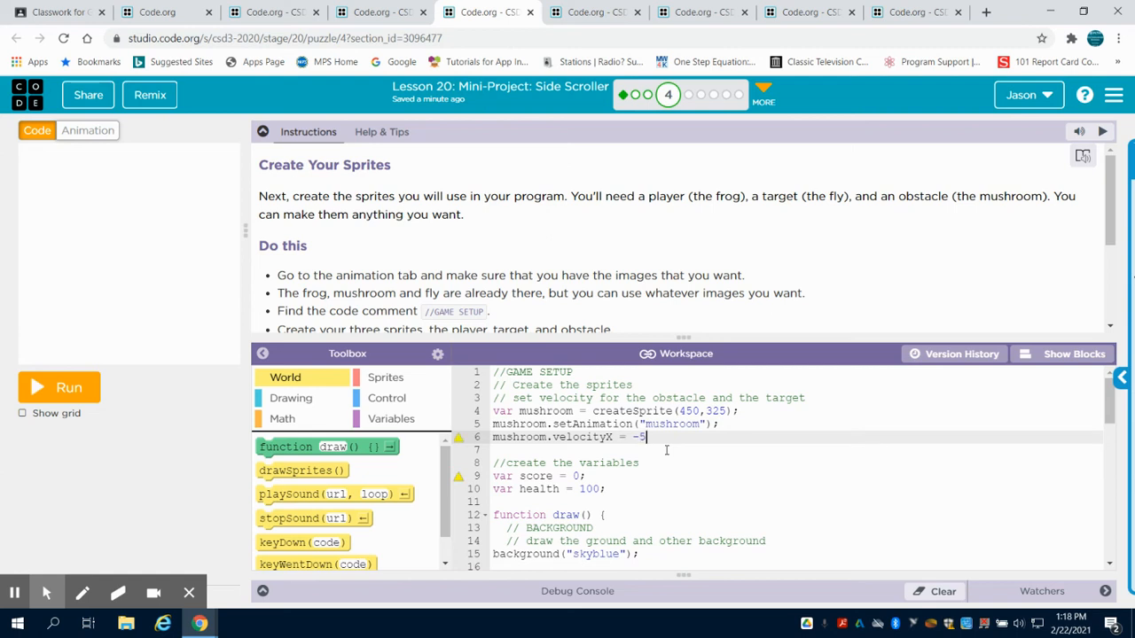
{"action": "type", "text": ";"}
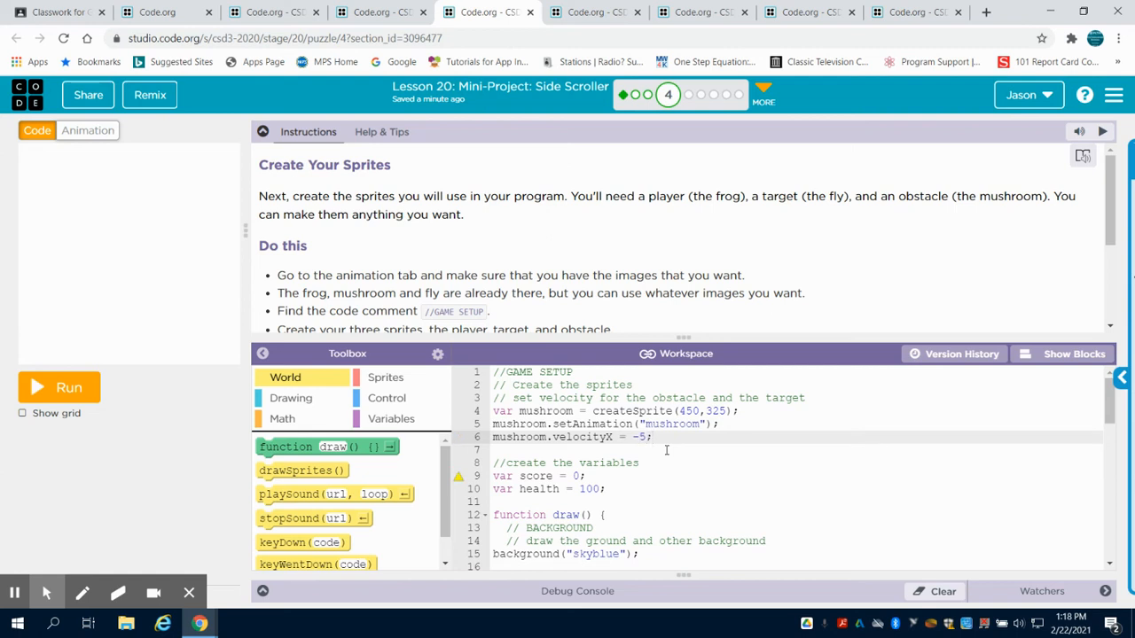
{"action": "key", "text": "Enter"}
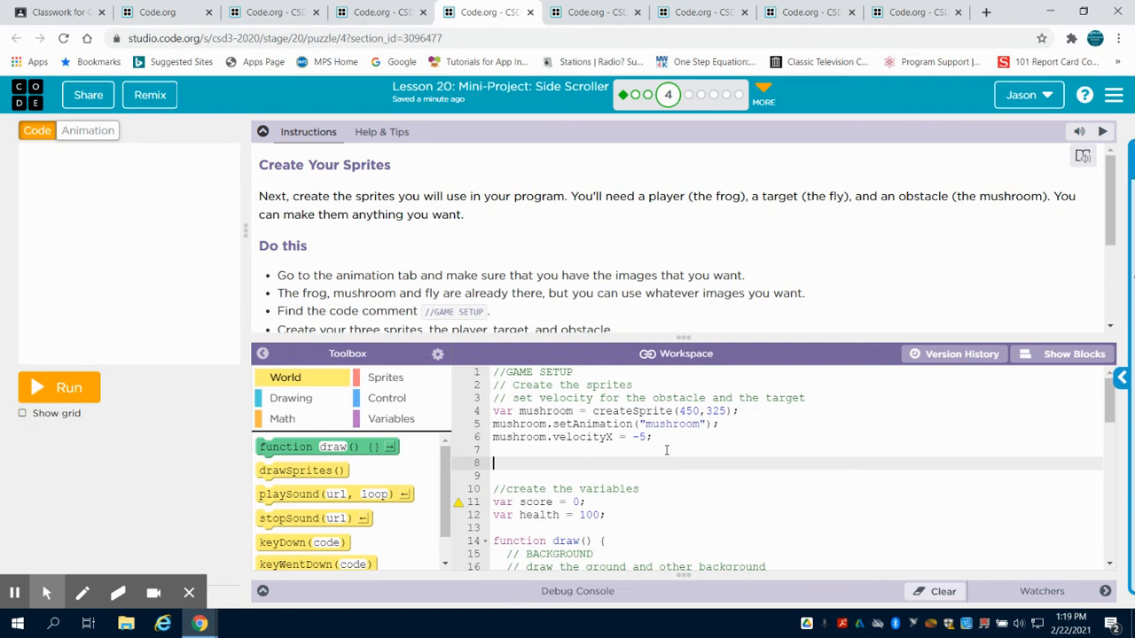
Step: Scroll through the code to review the frog and fly sprite setup
{"action": "scroll", "scroll_direction": "down", "scroll_amount": 3}
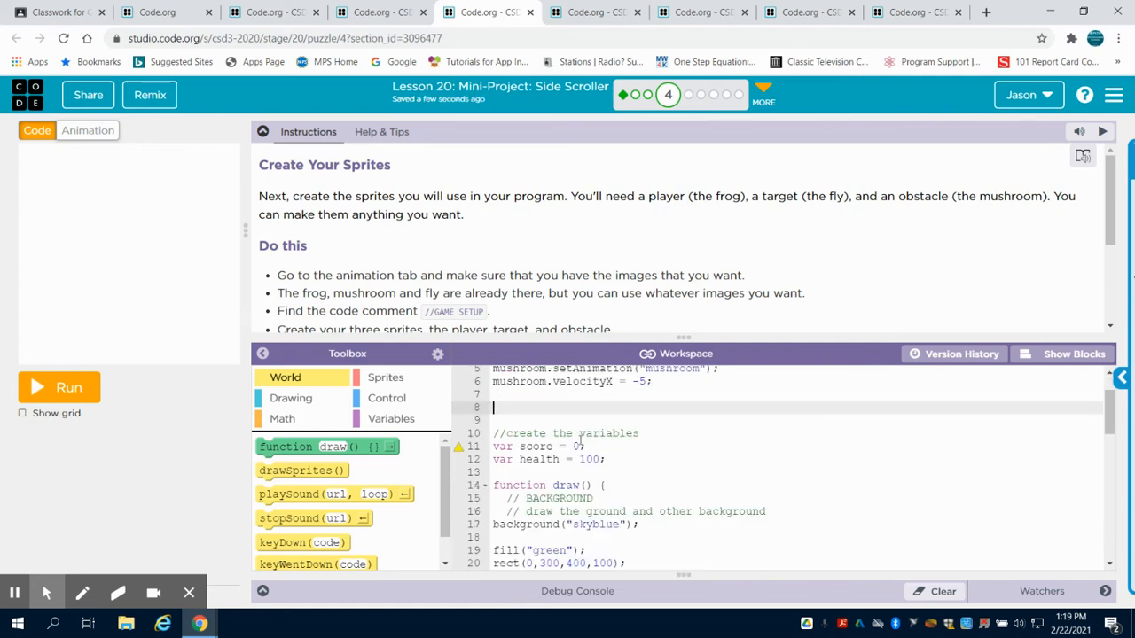
{"action": "scroll", "scroll_direction": "up", "scroll_amount": 3}
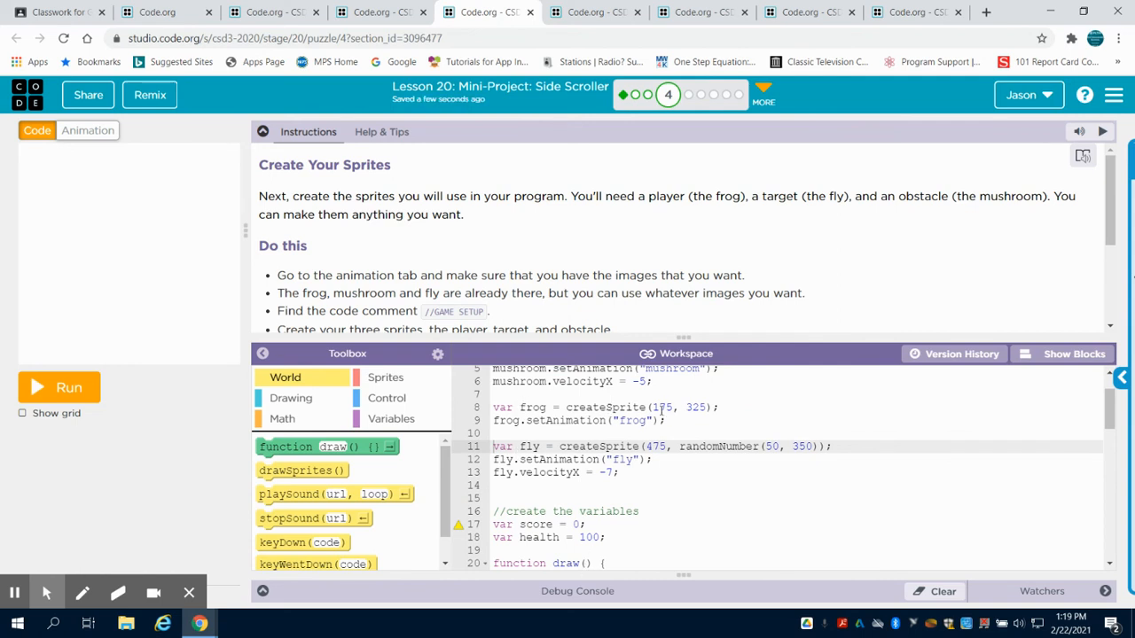
Step: Run the program to test the new mushroom, frog and fly sprites and their animations
{"action": "left_click", "coordinate": [58, 387]}
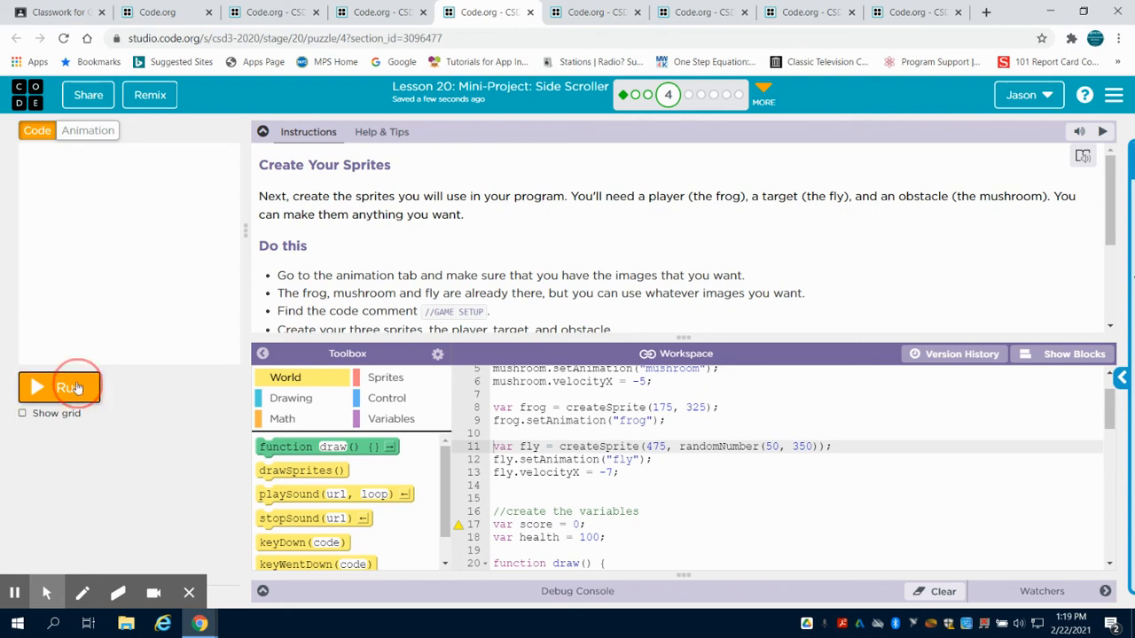
{"action": "left_click", "coordinate": [69, 387]}
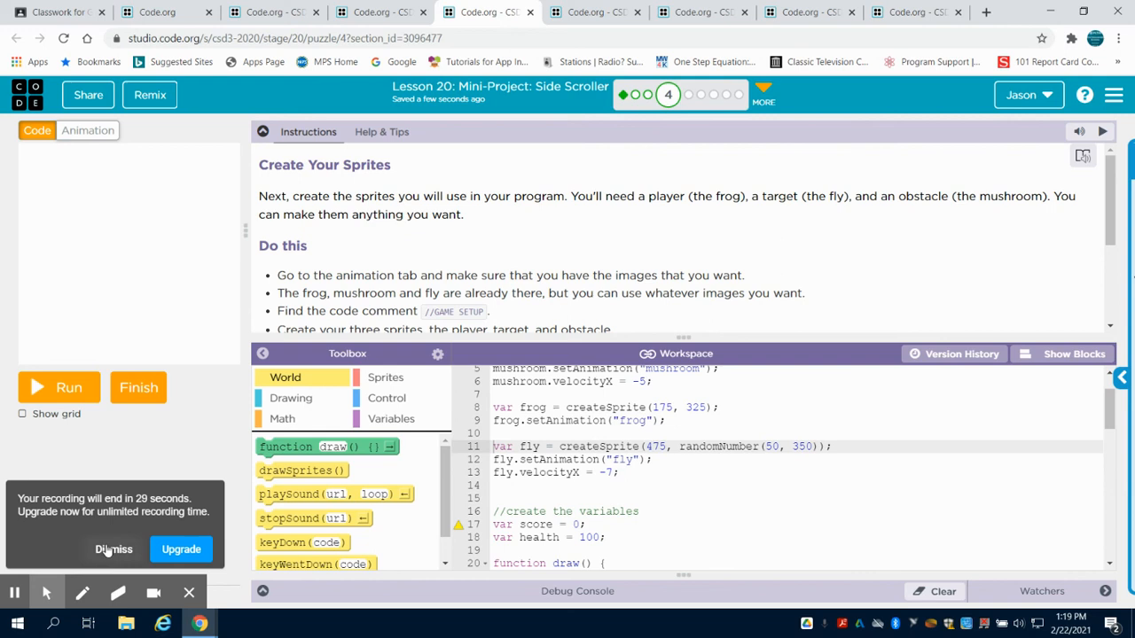
{"action": "left_click", "coordinate": [114, 550]}
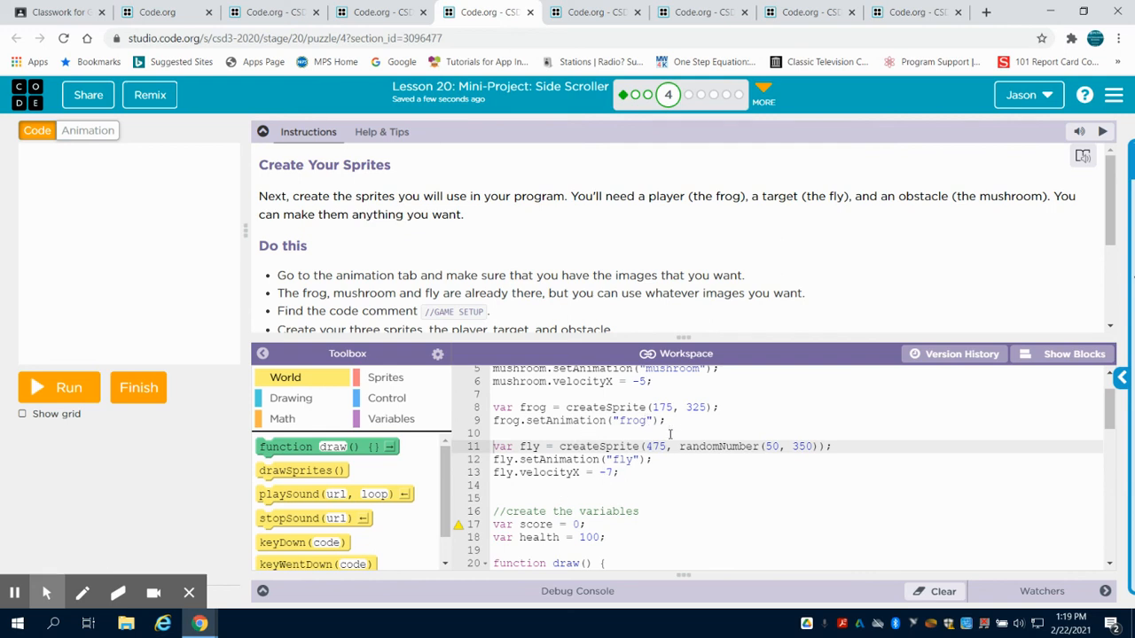
{"action": "mouse_move", "coordinate": [663, 467]}
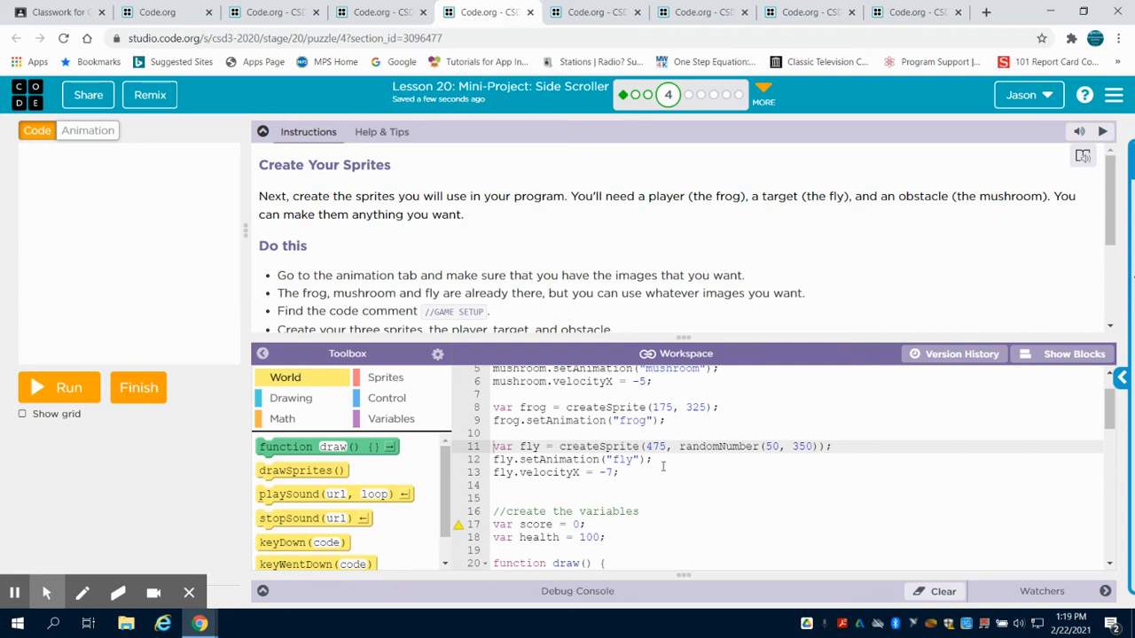